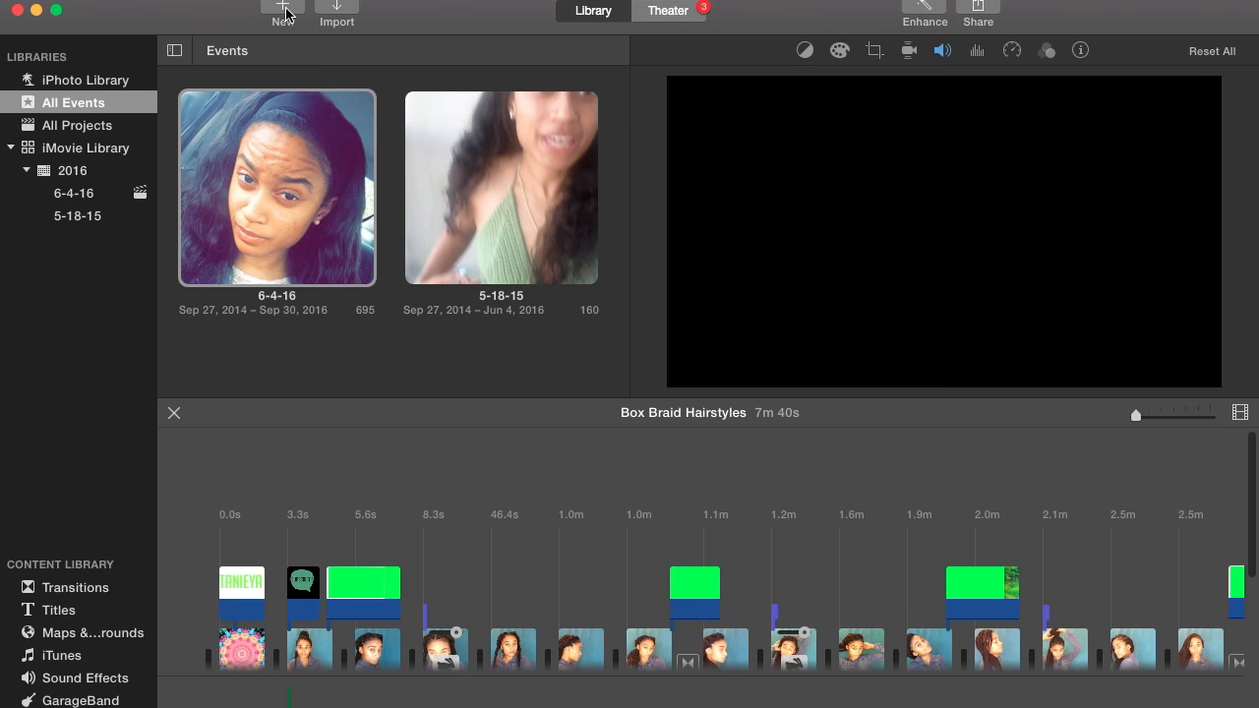
Step: Start a new Simple-theme movie and enter the name 'Box Braid Bun Hairstyle'
left_click(283, 10)
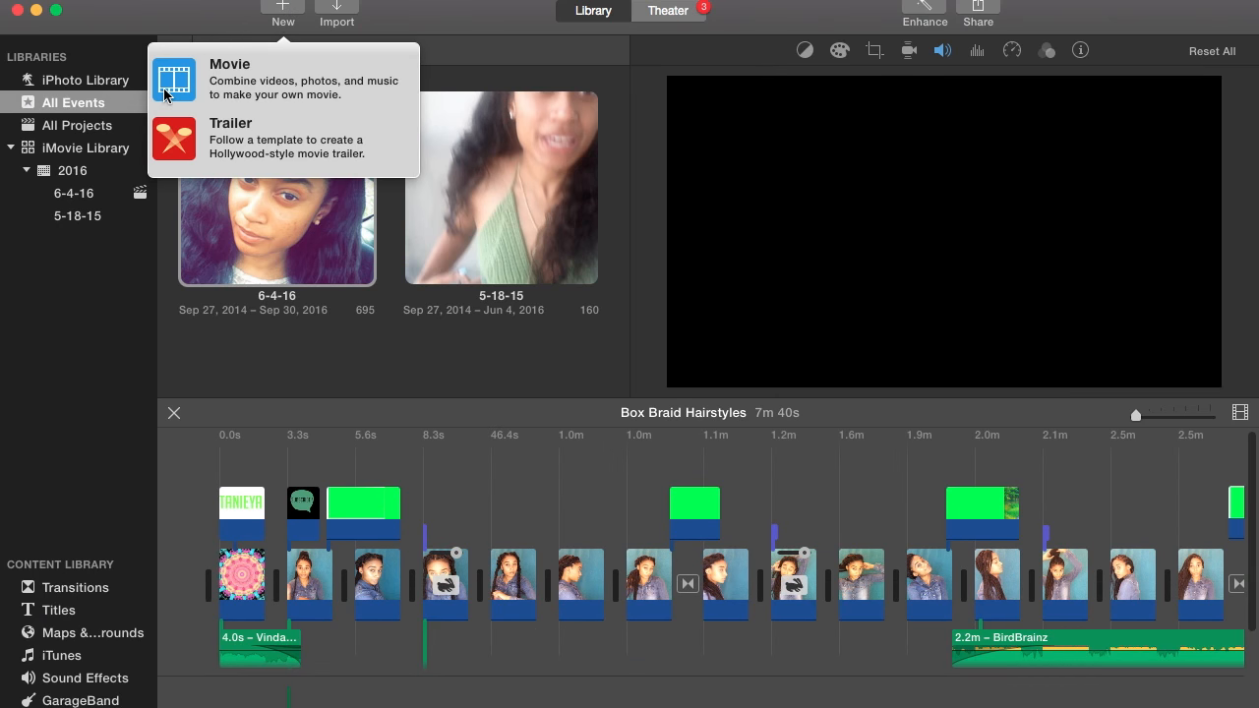
mouse_move(169, 93)
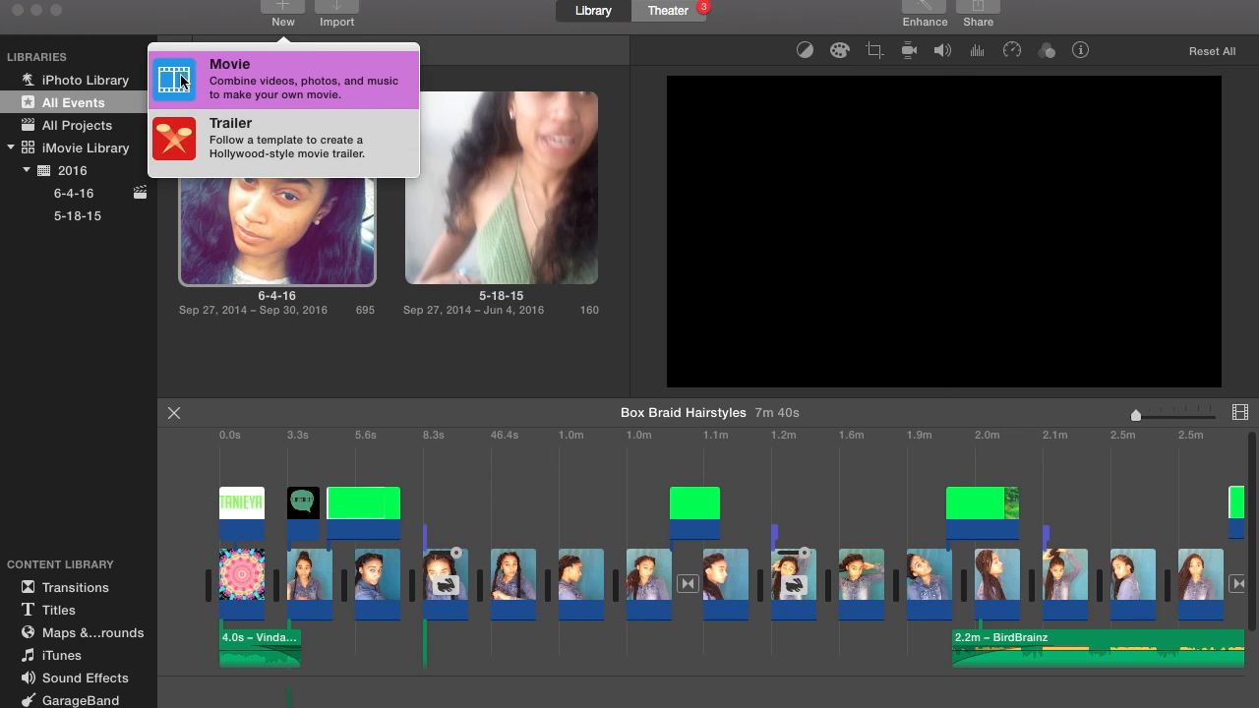
left_click(180, 78)
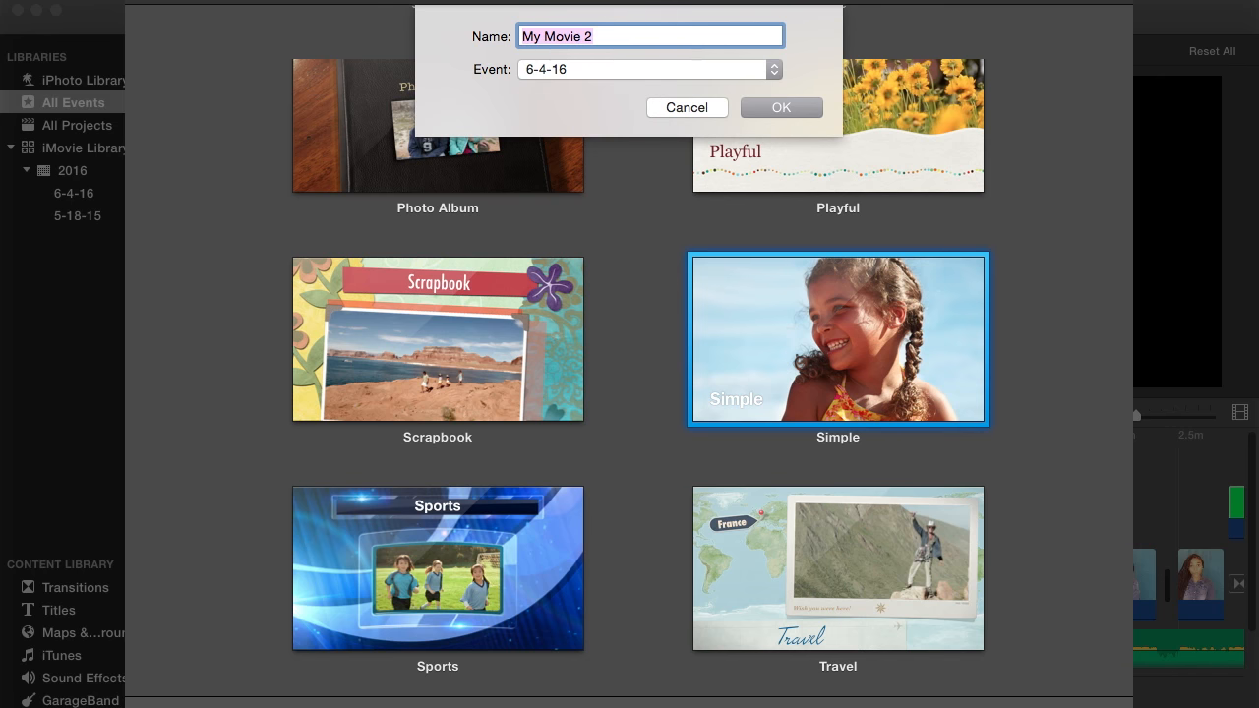
type("Box Braid Ha")
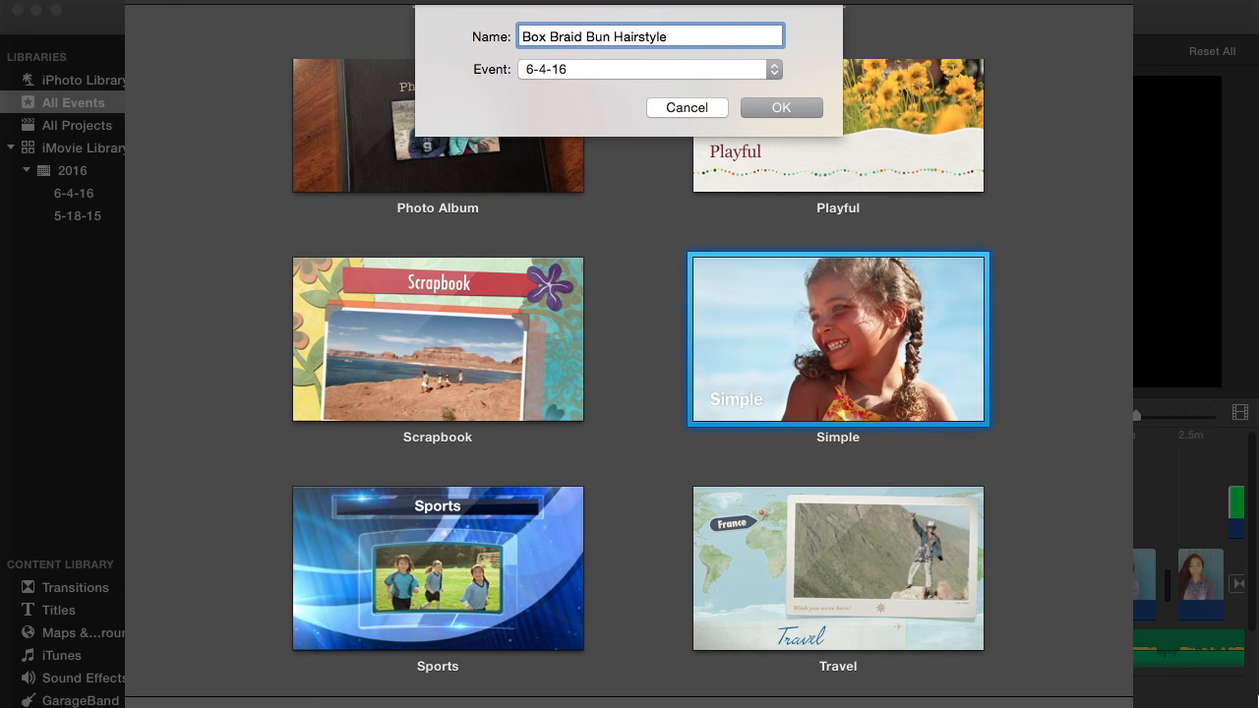
Step: Create the Box Braid Bun Hairstyle movie and browse the Sep 30, 2016 event's clips
left_click(809, 108)
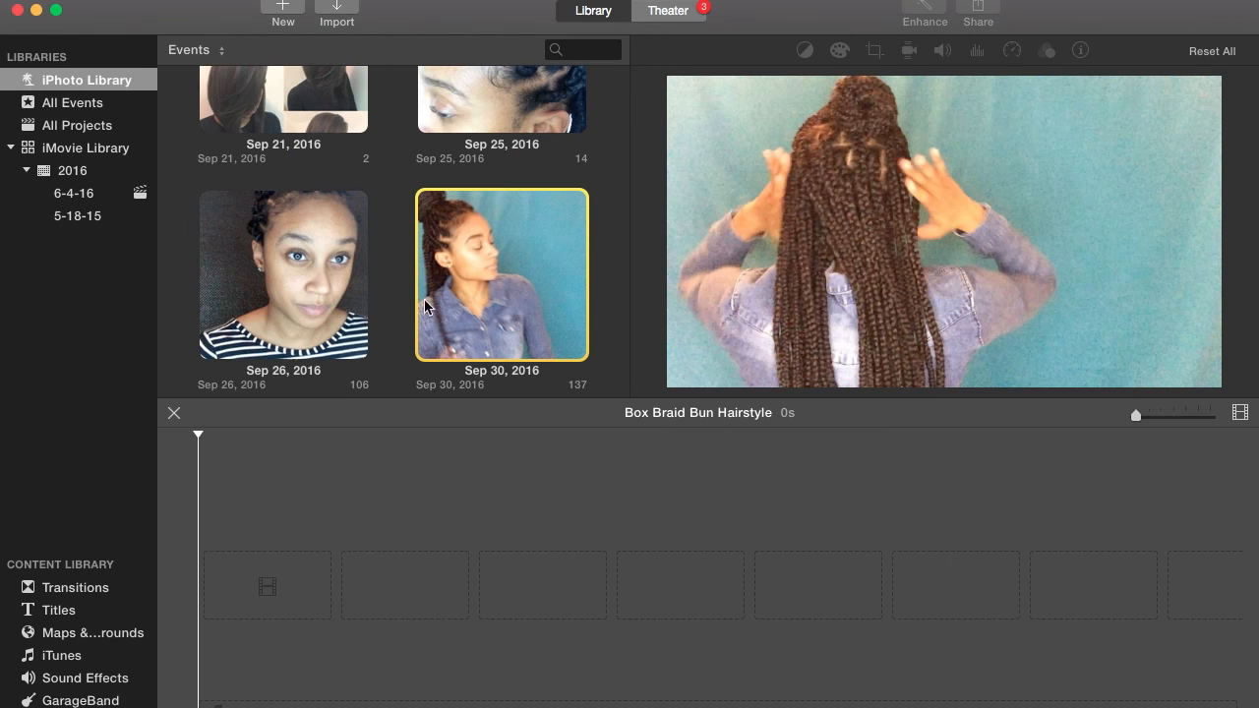
double_click(502, 274)
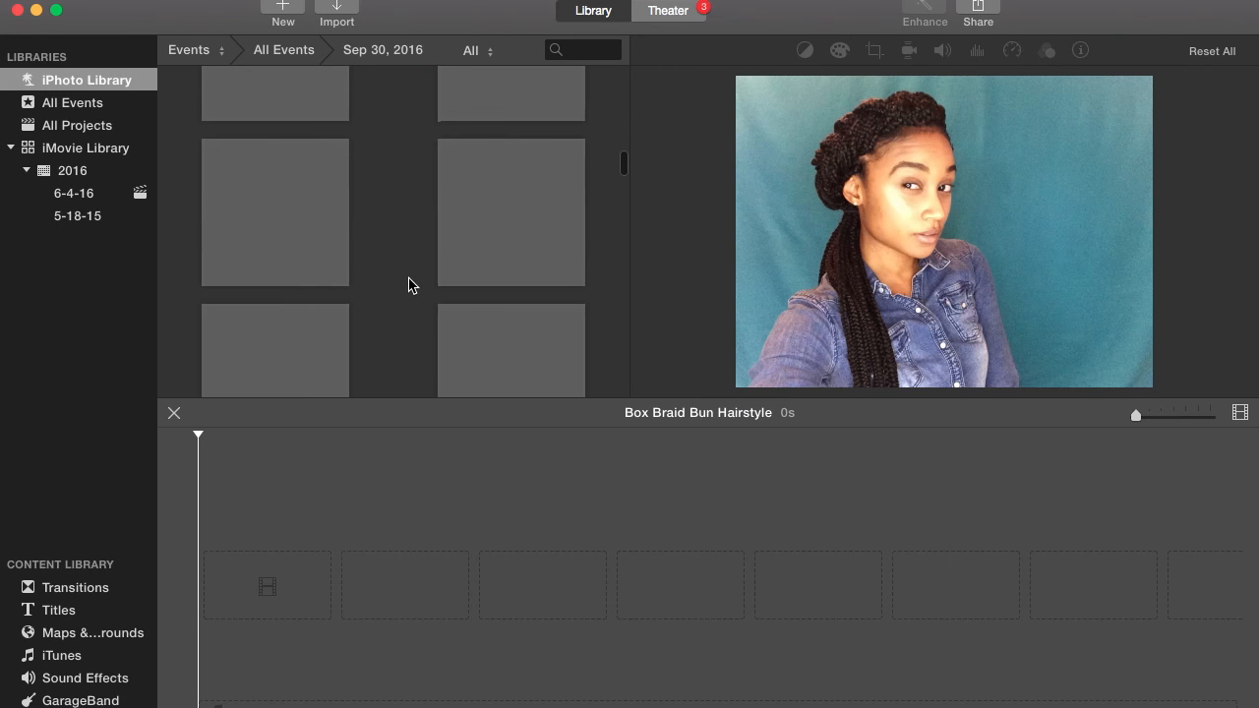
scroll("down", 3)
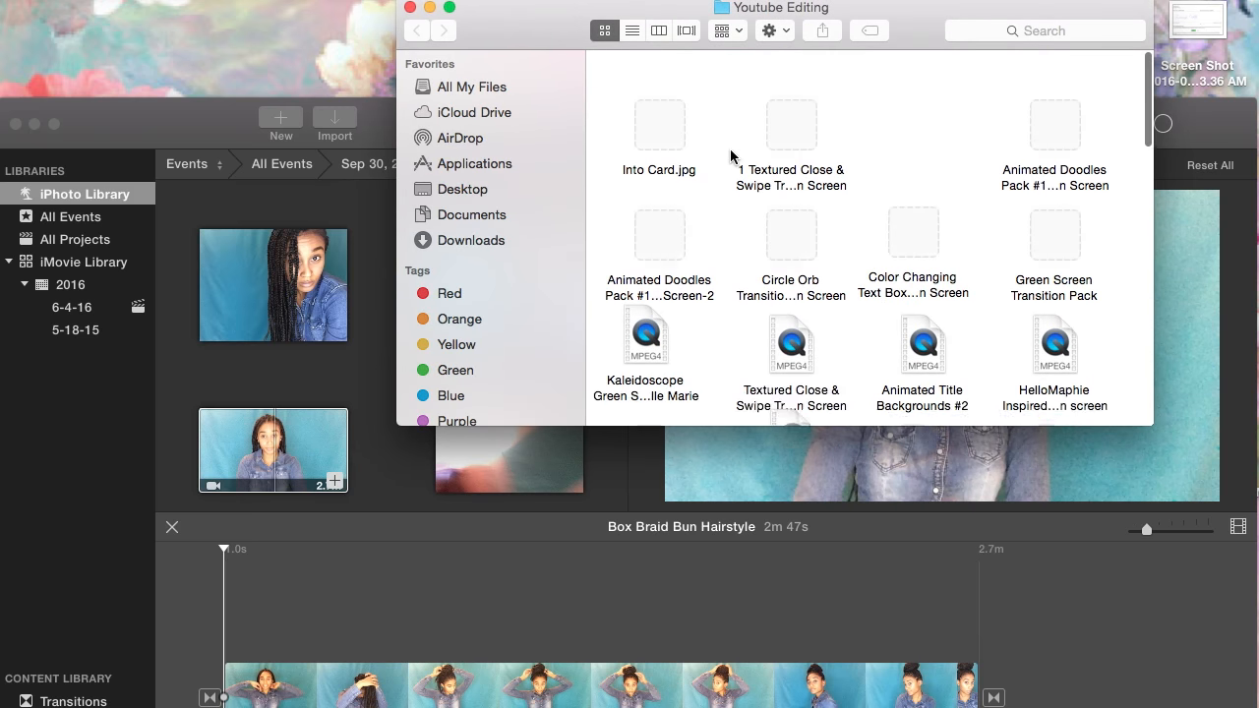
Step: Drag the Neon and Black Spinning footage from the Youtube Editing folder to the movie's start
scroll("down", 3)
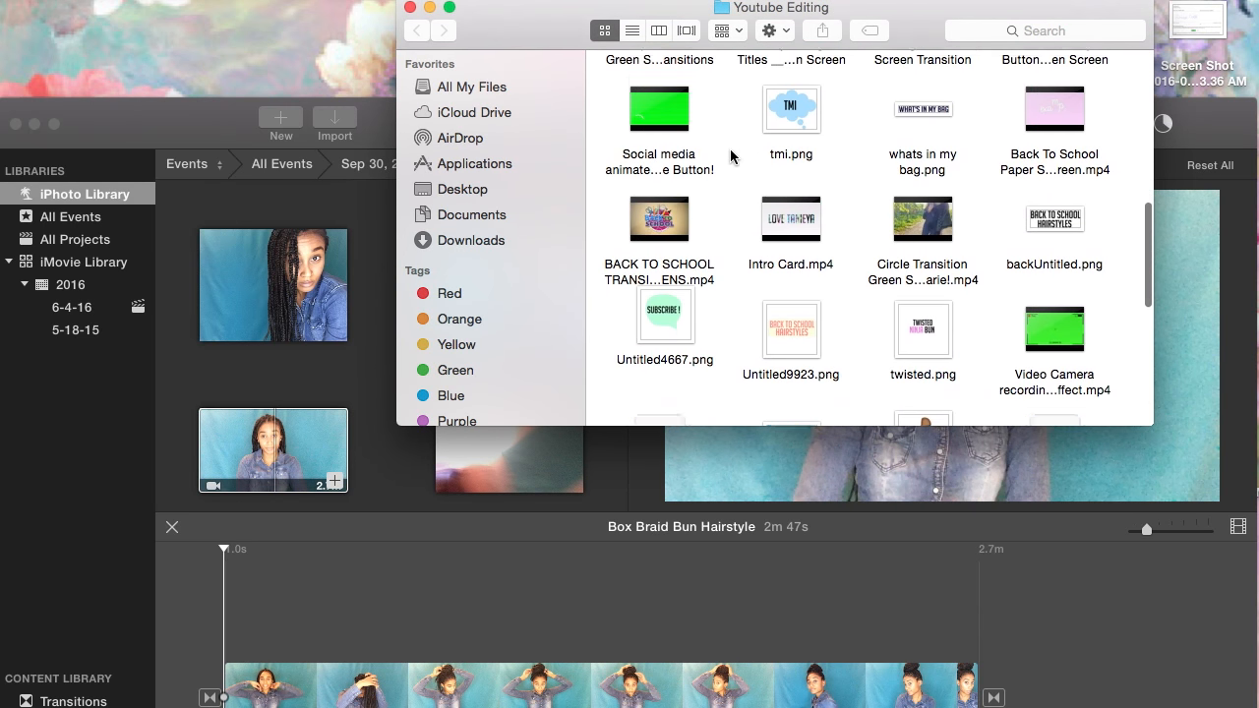
scroll("down", 3)
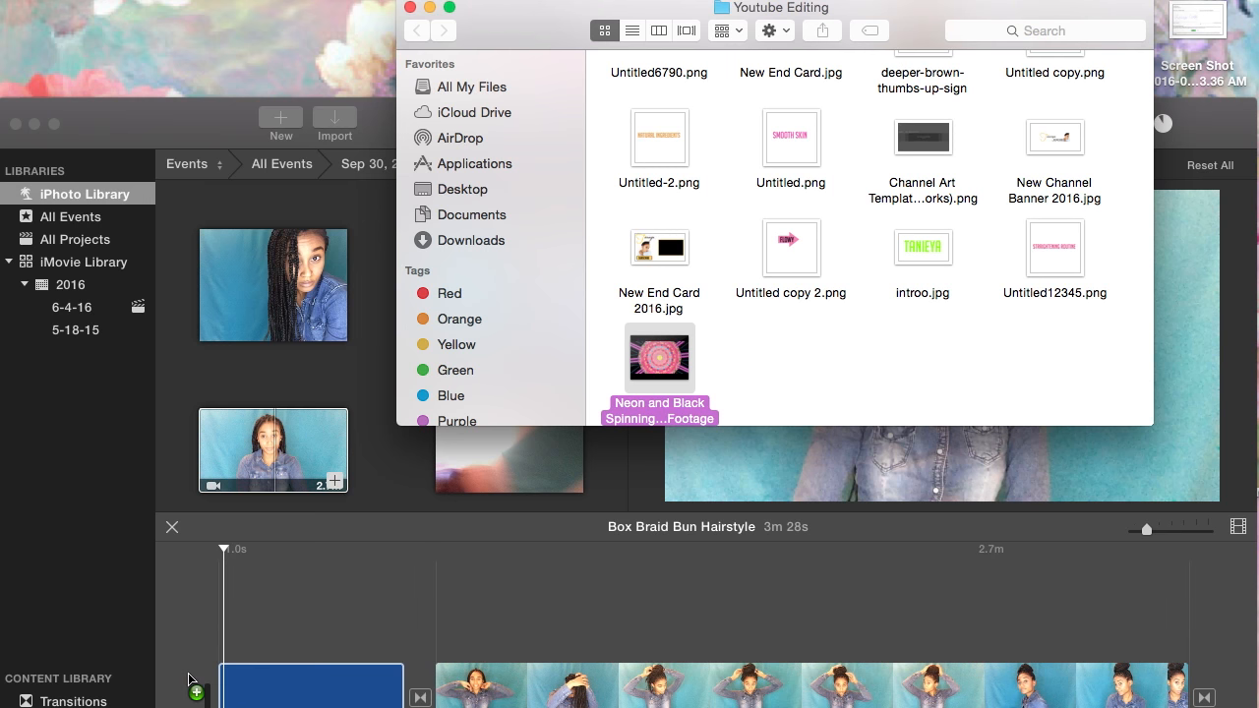
left_click_drag(659, 359, 311, 686)
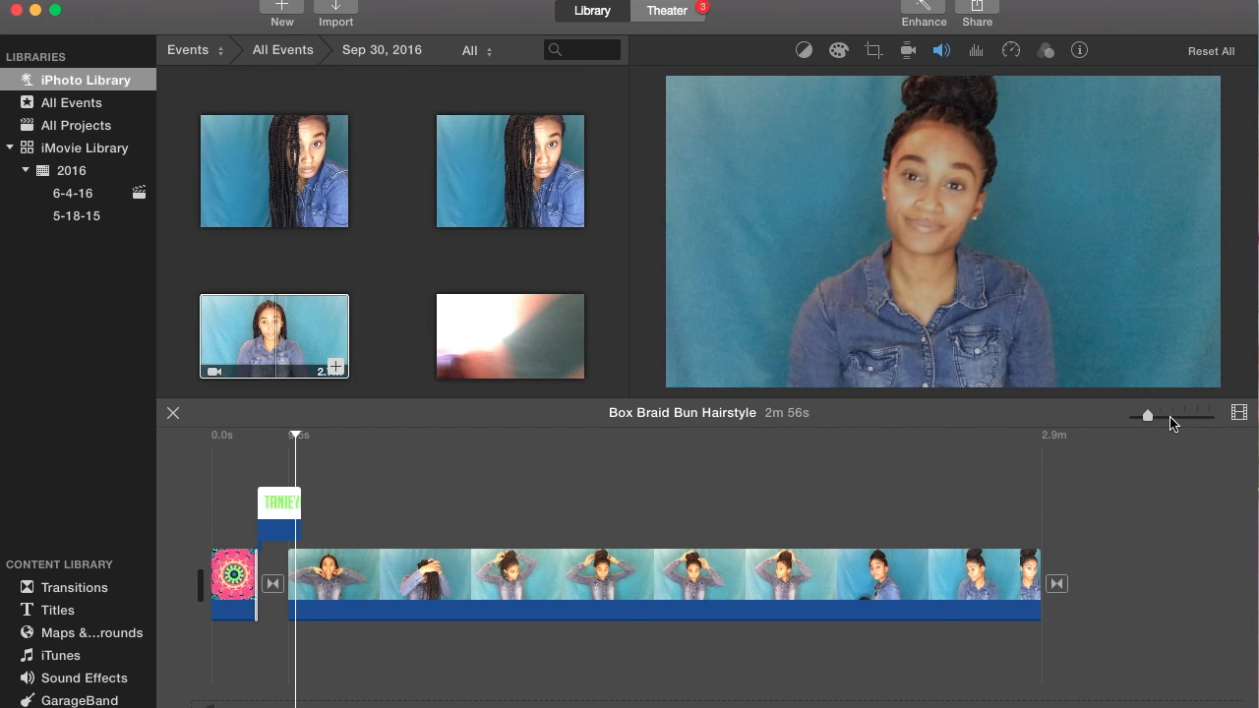
Step: Lengthen the TANIEYA intro overlay and set its overlay mode to Green/Blue Screen
left_click_drag(1148, 416, 1173, 421)
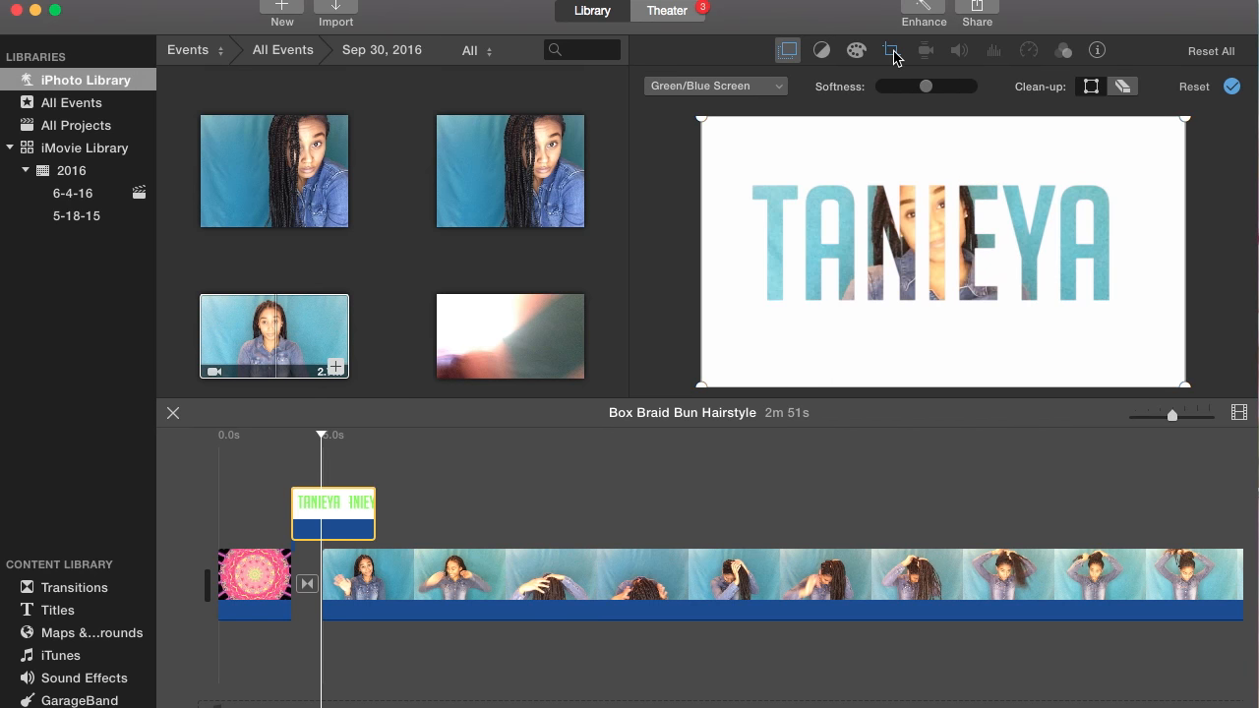
left_click(890, 50)
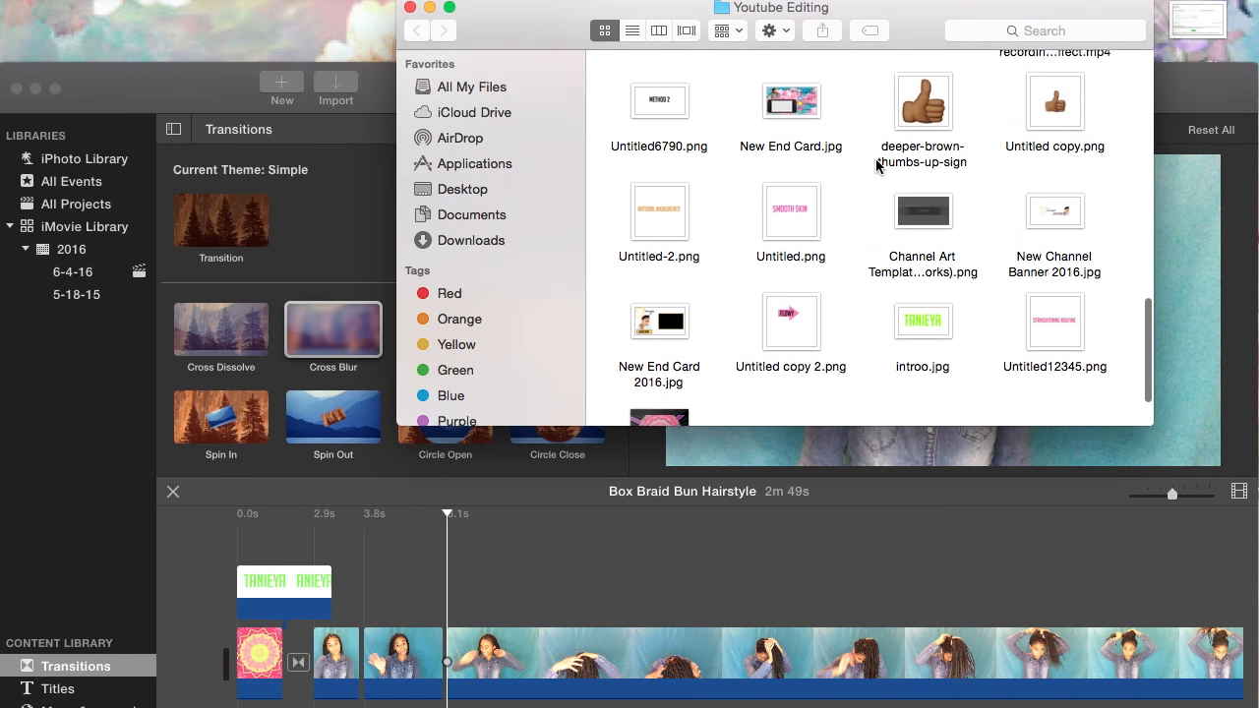
Step: Scroll the Youtube Editing folder to the green-screen clip and speech-bubble image
scroll("down", 3)
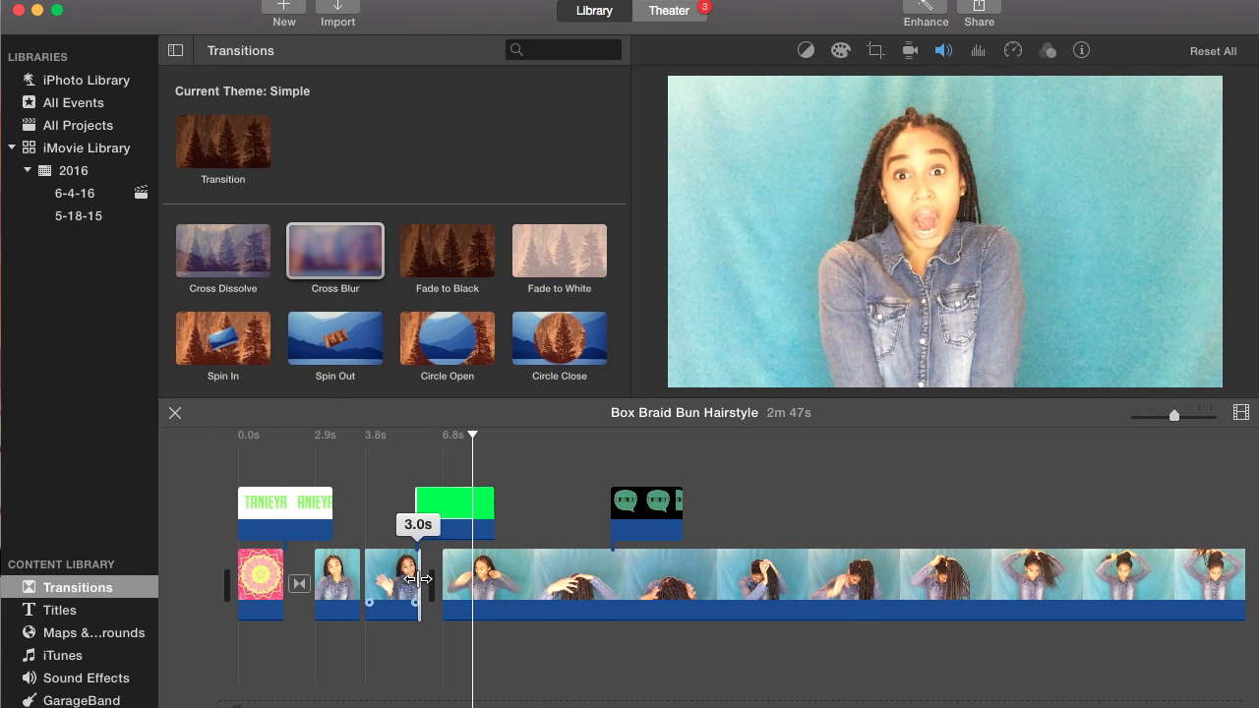
Step: Make the subscribe bubble a Picture in Picture overlay and preview it around 2.9 seconds
left_click(646, 511)
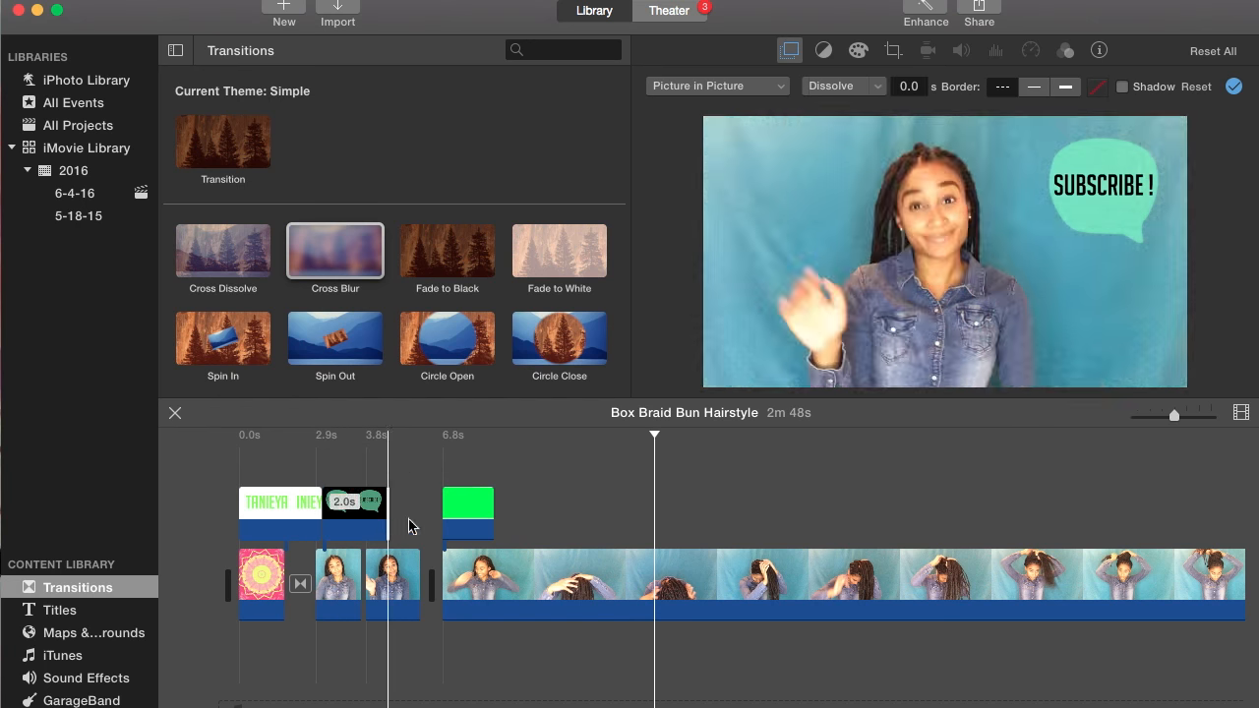
left_click(445, 513)
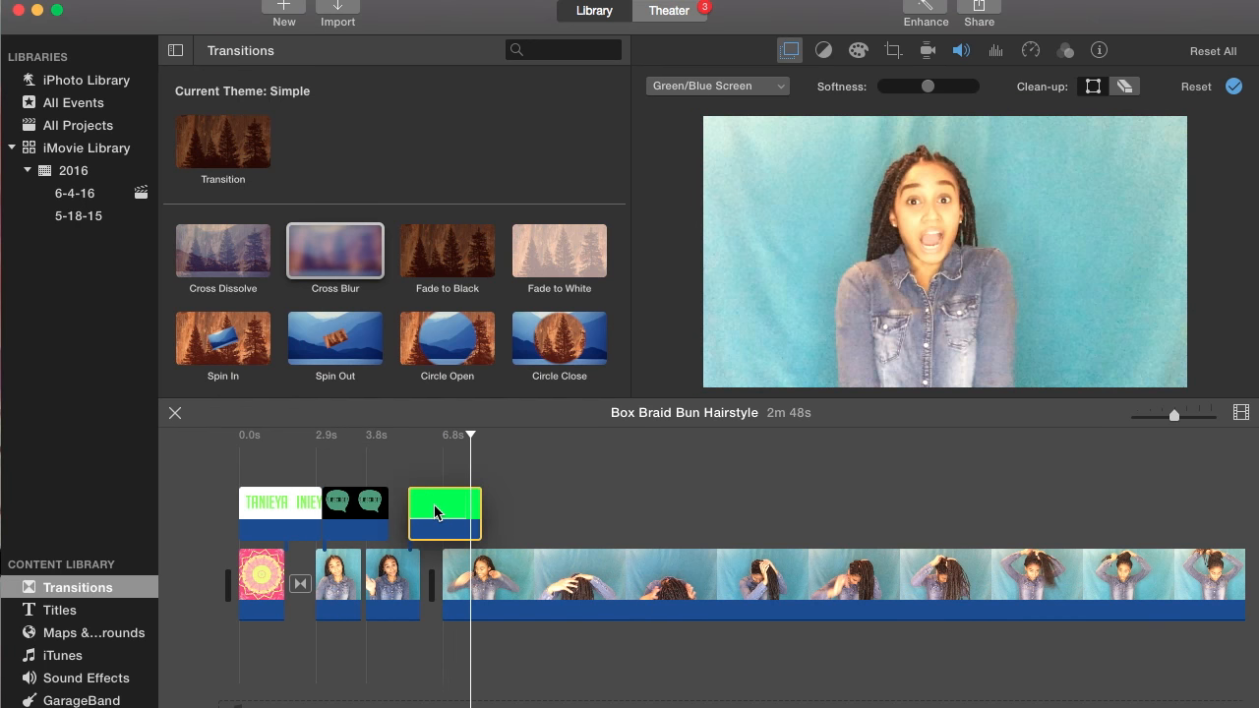
left_click(355, 503)
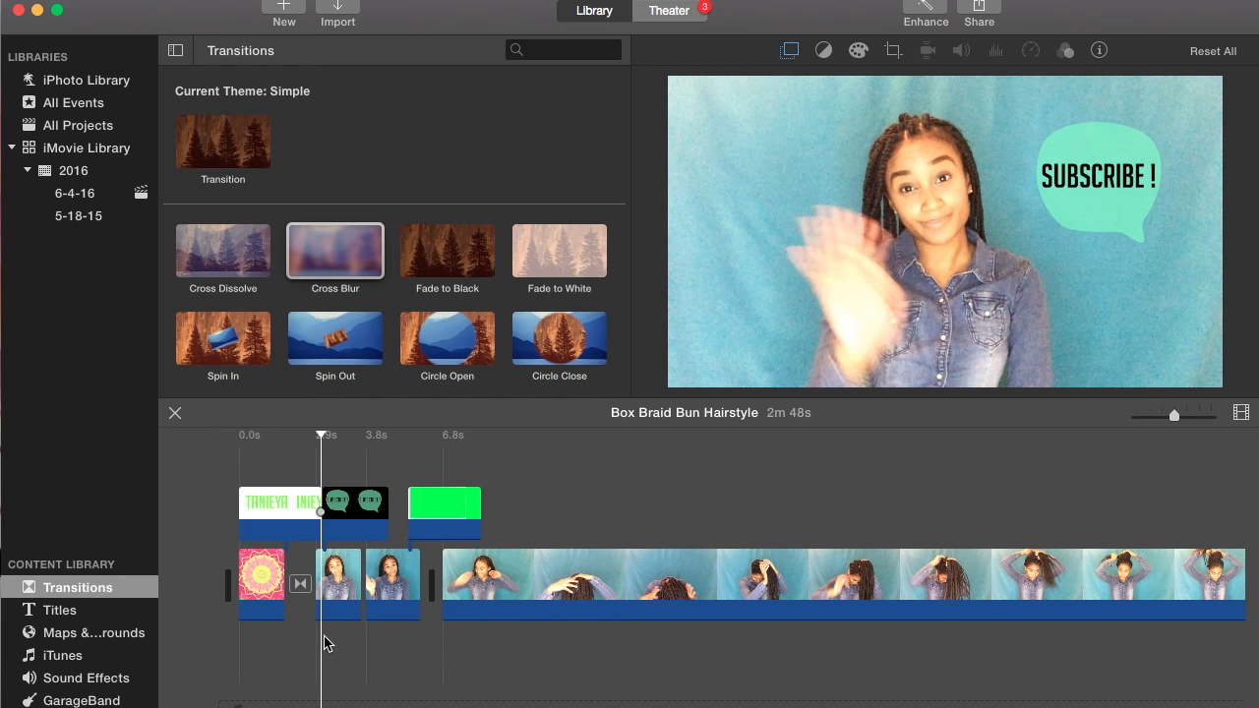
left_click(85, 678)
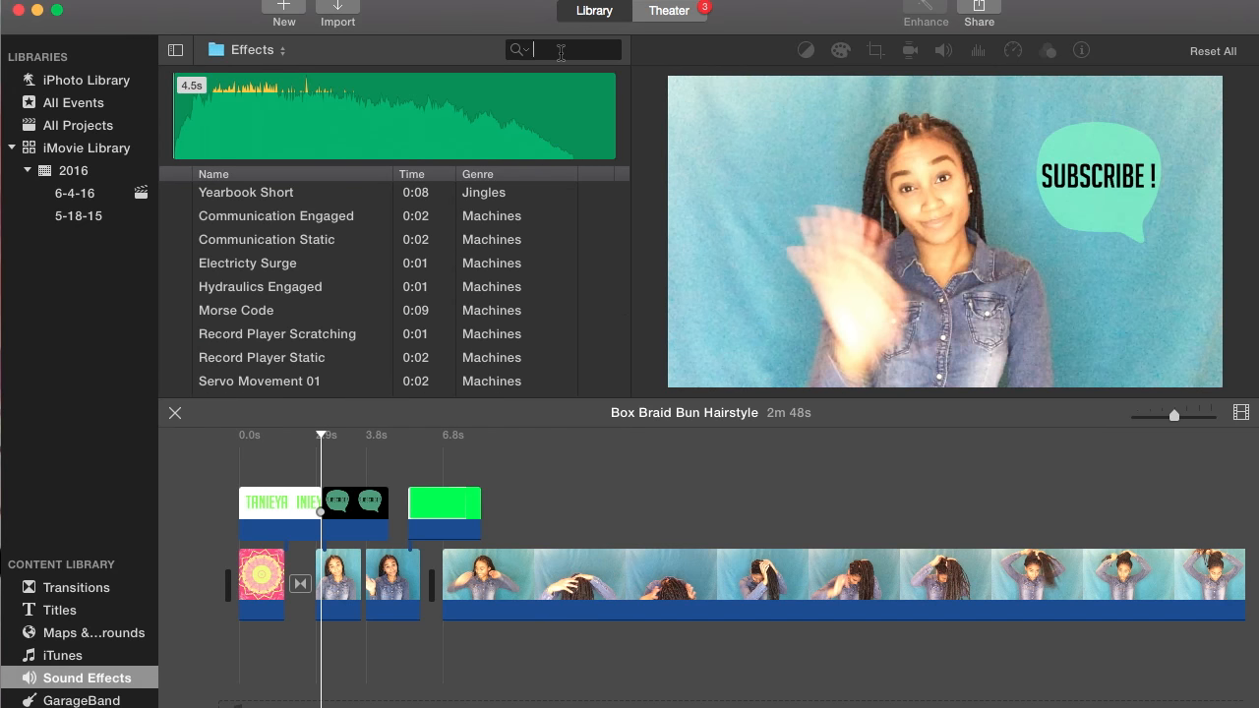
Step: Search Sound Effects for 'bott' to list Bottle Cork and Bottle Pour
type("bott")
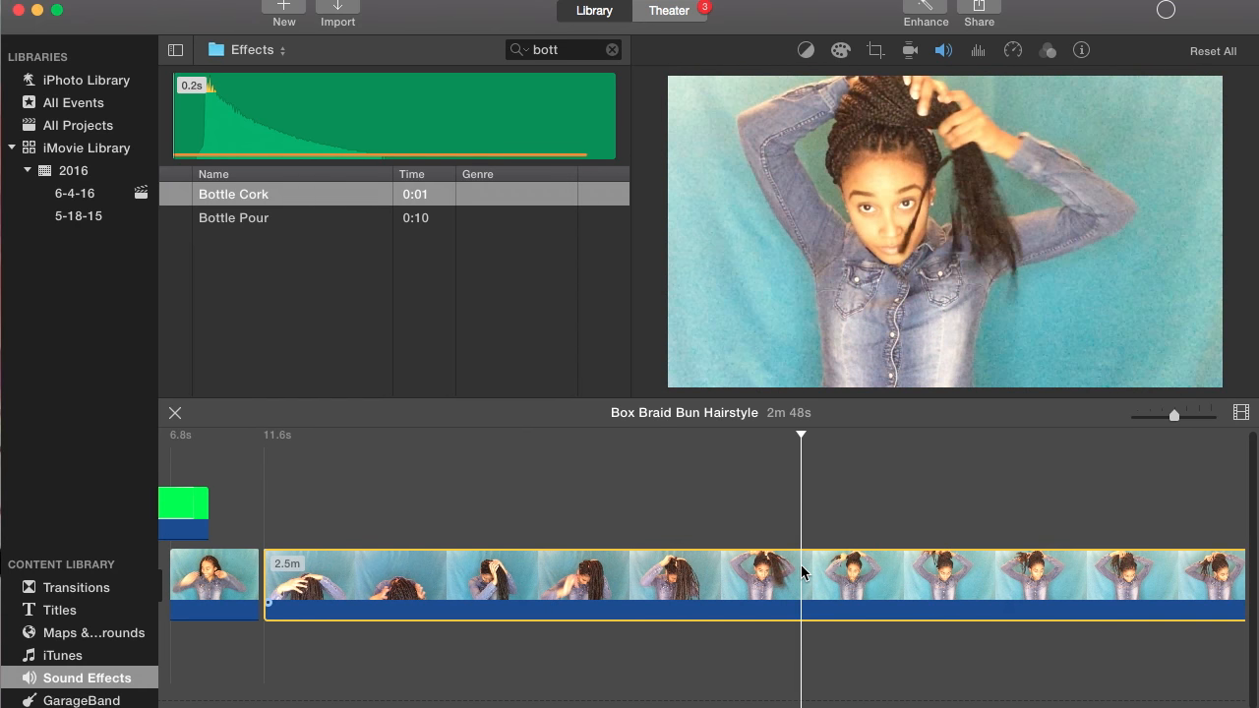
Step: Place Bottle Cork under the bubble overlay and cut the hairstyle footage down to 2m 25s
left_click(1014, 50)
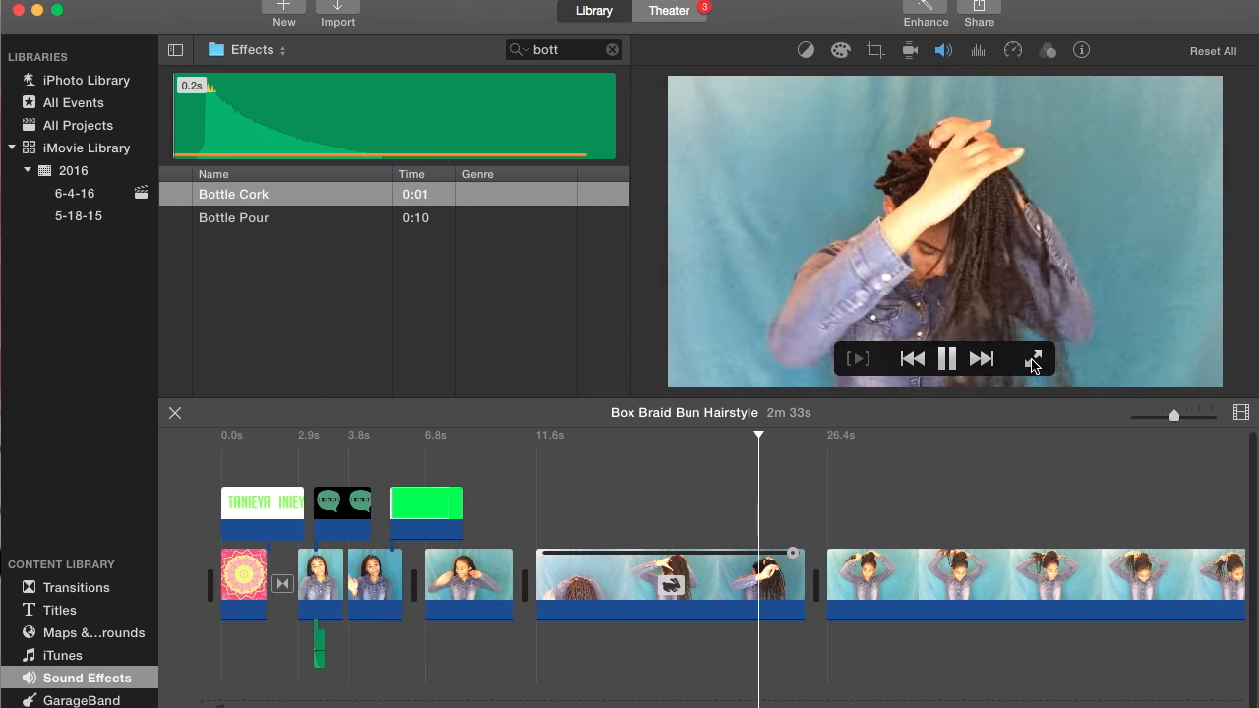
left_click(1013, 50)
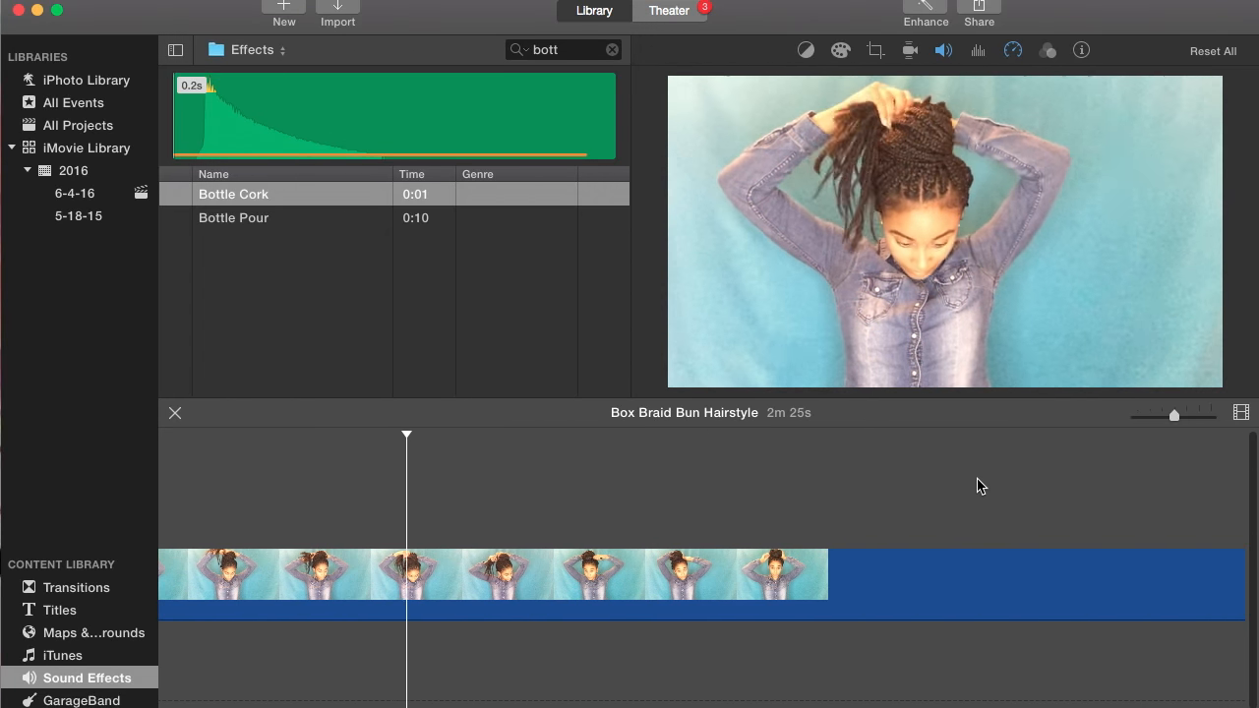
left_click(479, 574)
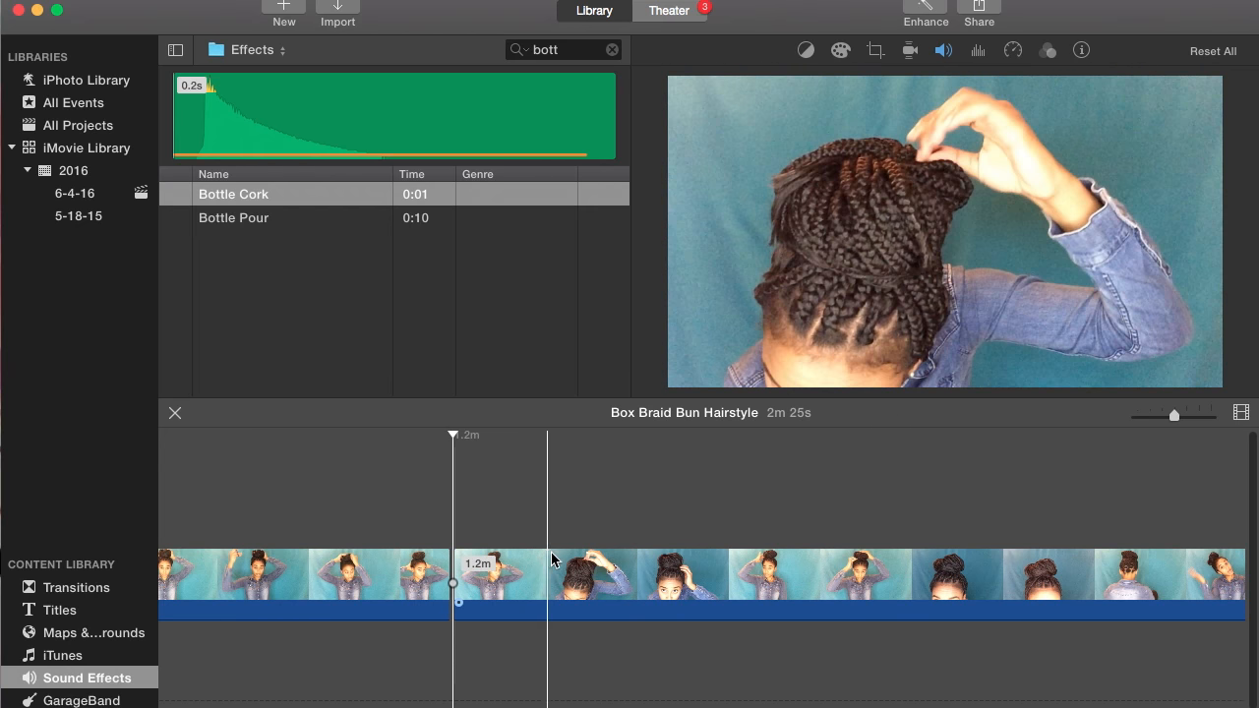
Step: Shorten the phone overlay near 1.2 minutes and key both phone overlays as Green/Blue Screen
left_click(783, 543)
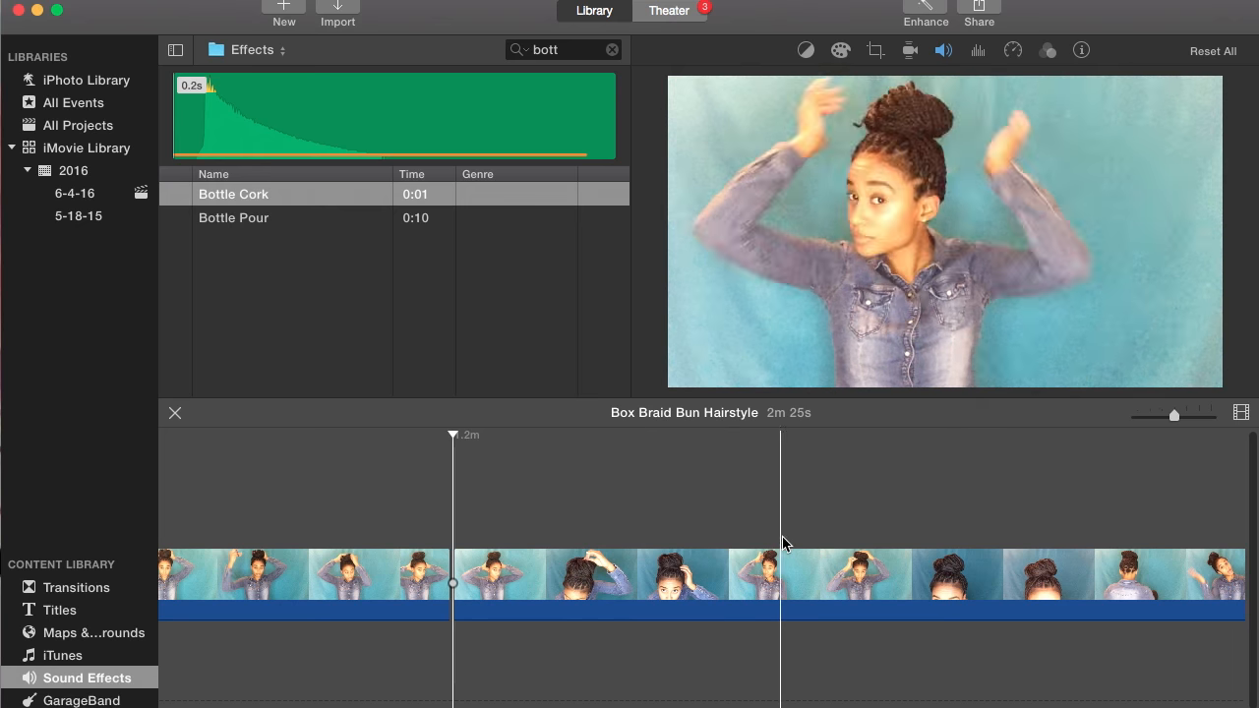
left_click(905, 563)
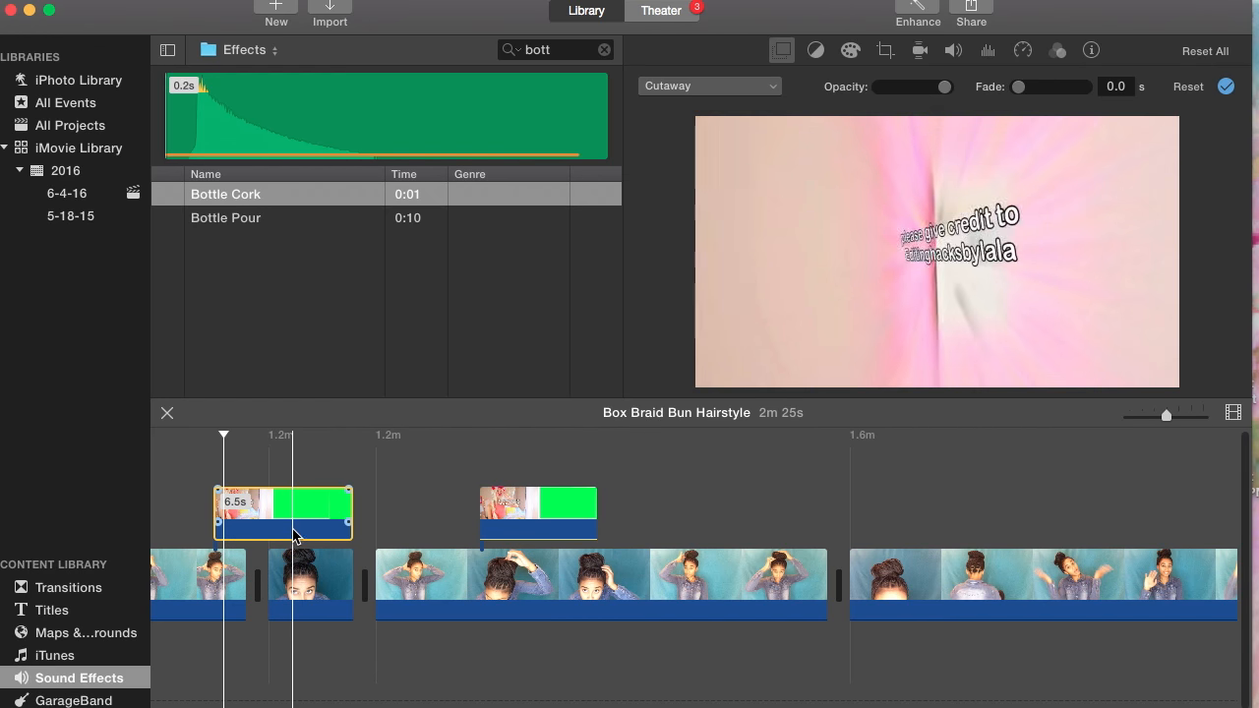
left_click(305, 526)
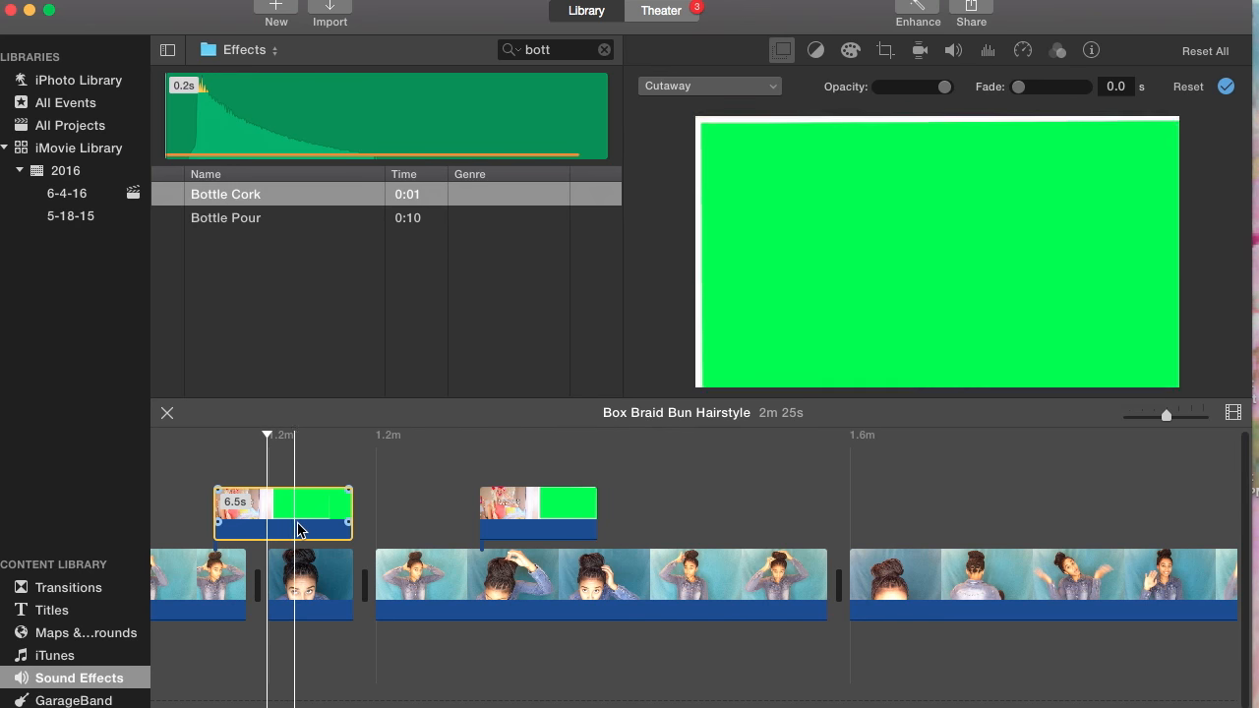
left_click_drag(350, 502, 326, 501)
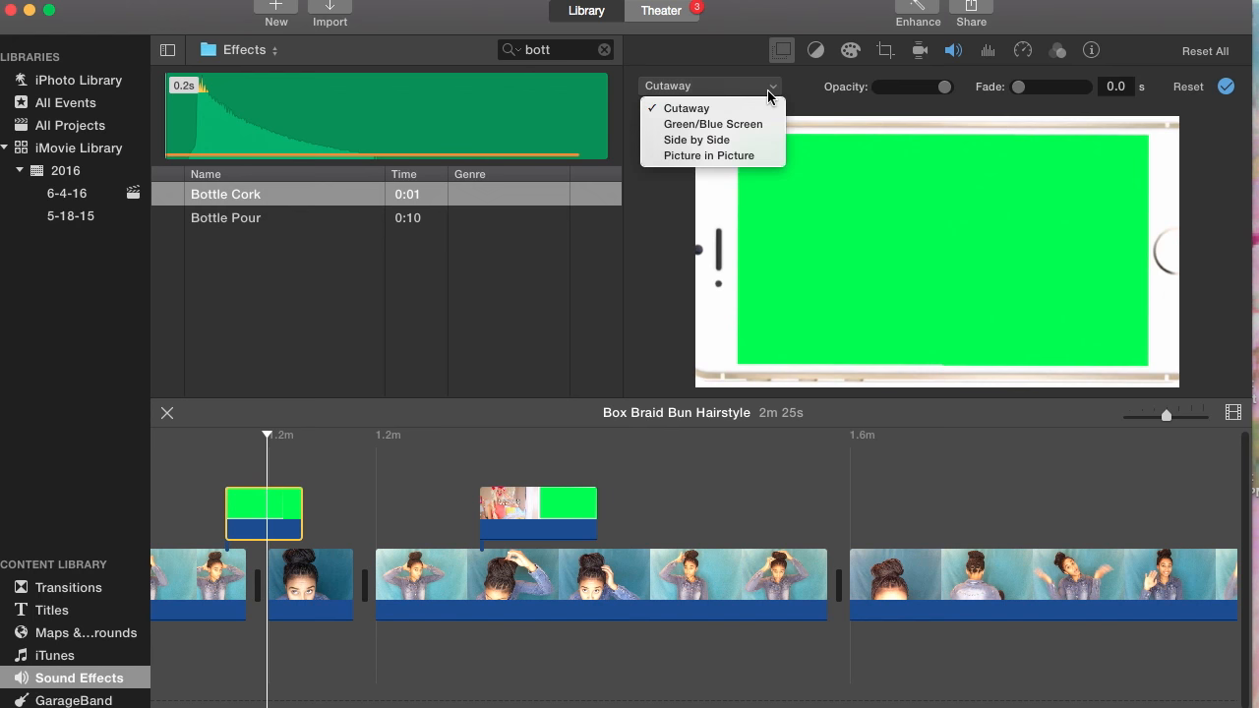
left_click(714, 124)
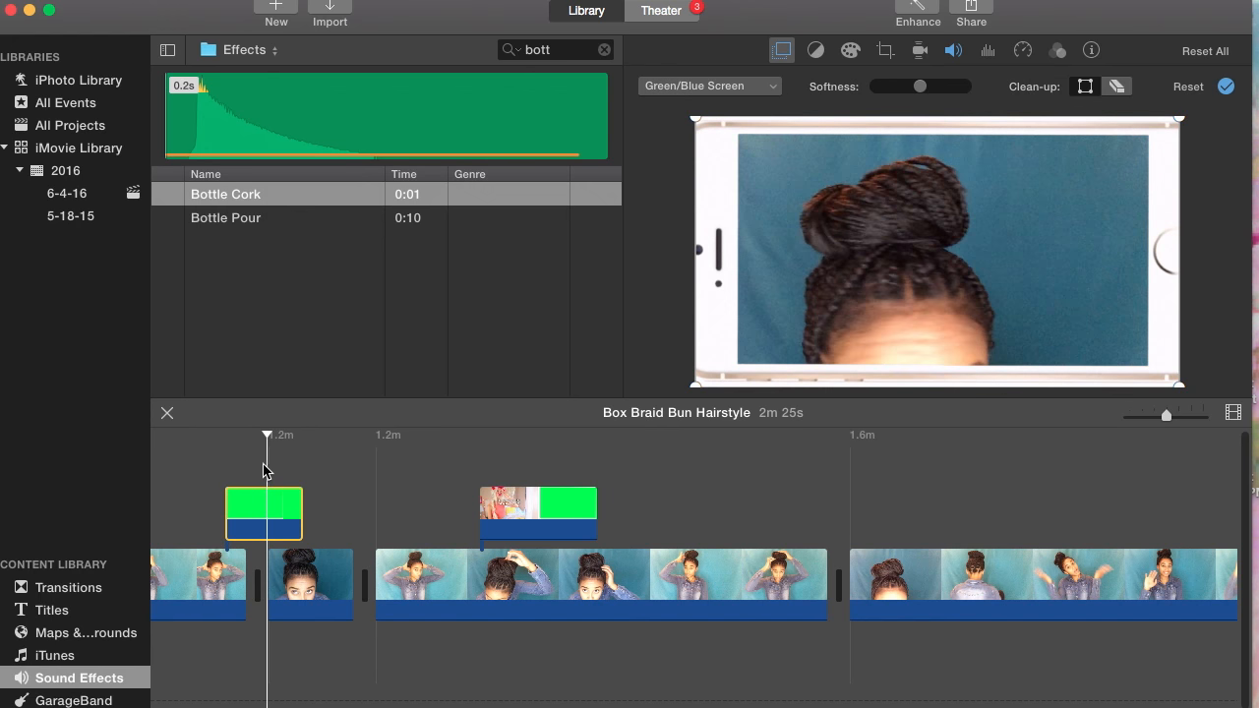
left_click(538, 514)
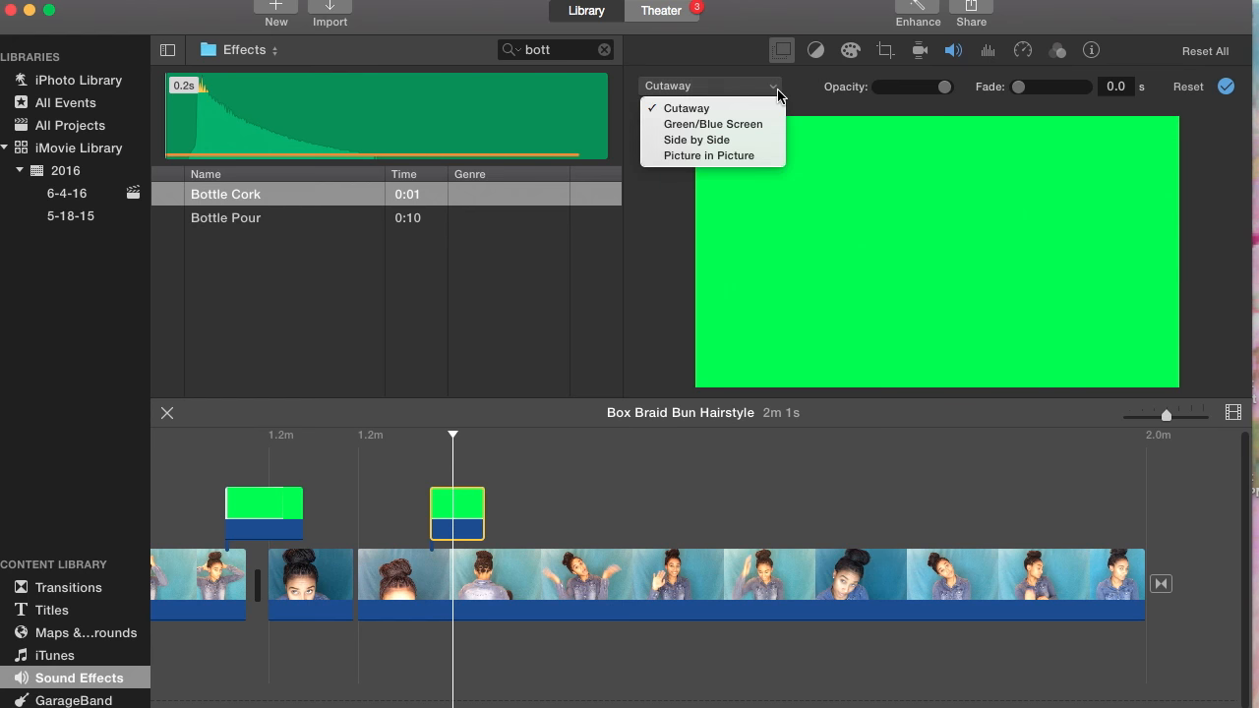
left_click(713, 124)
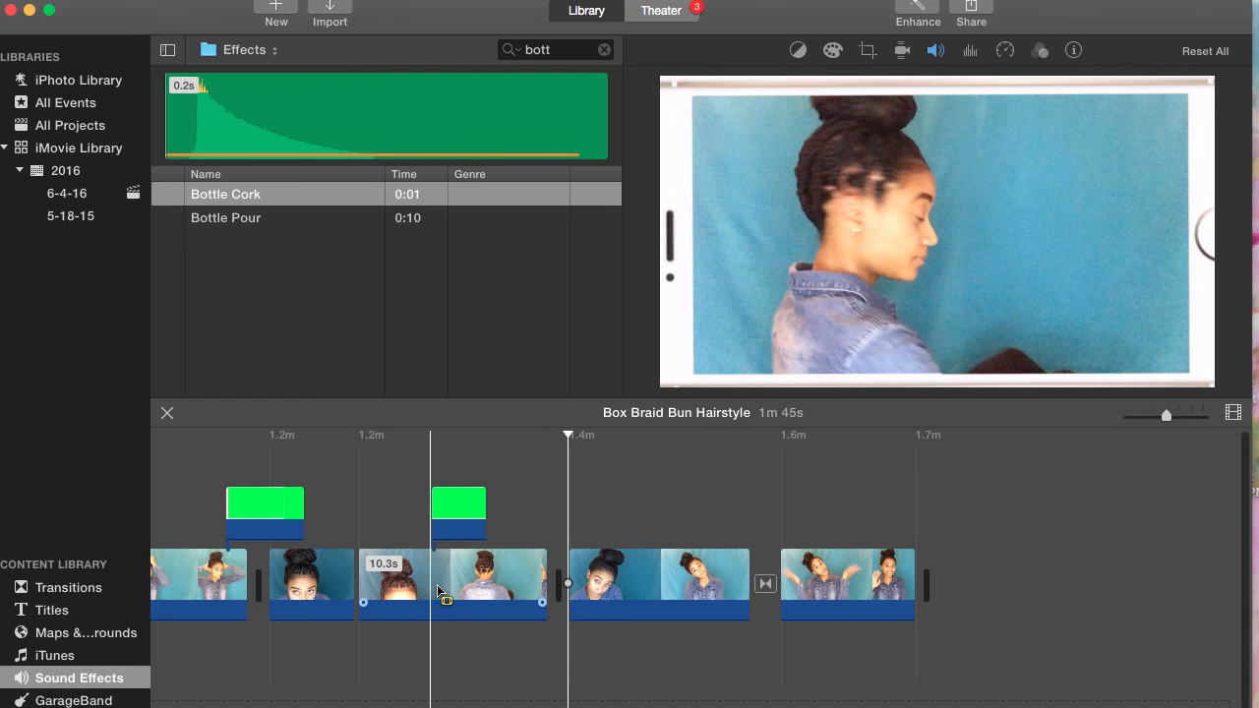
Step: Split the 10.3s hair clip at the playhead, trim the pieces, and delete the unwanted footage
left_click(475, 594)
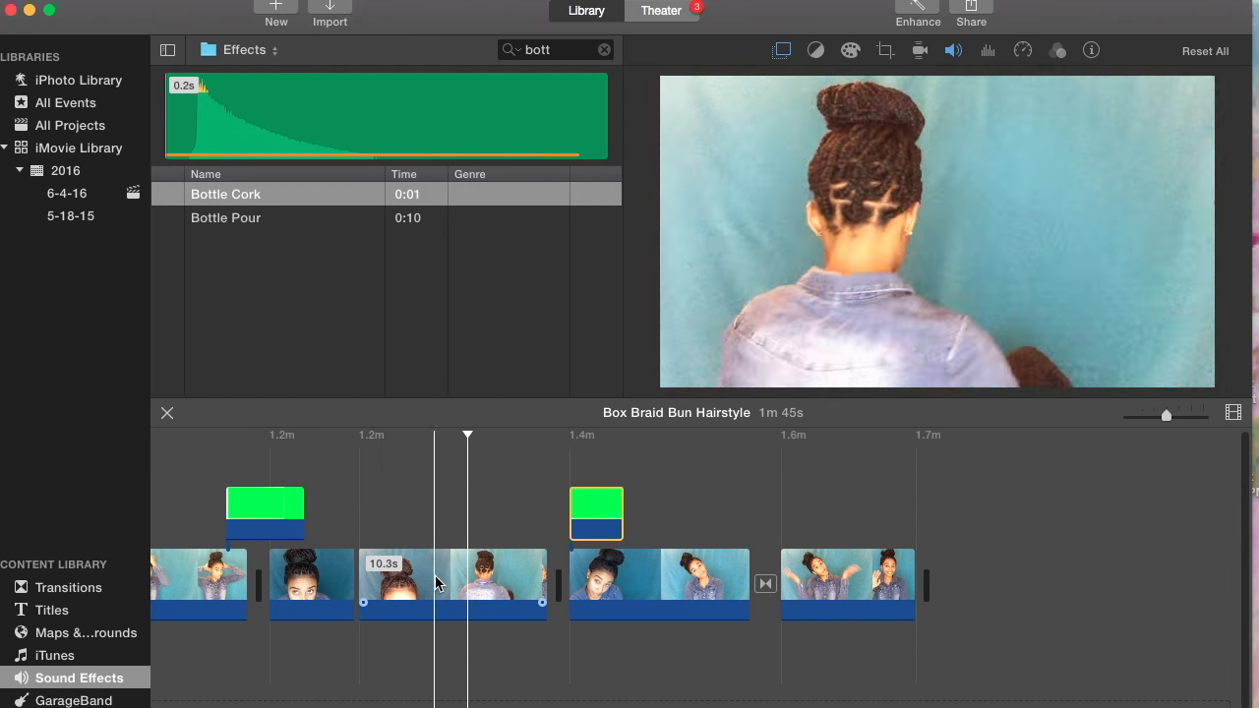
left_click_drag(362, 585, 310, 585)
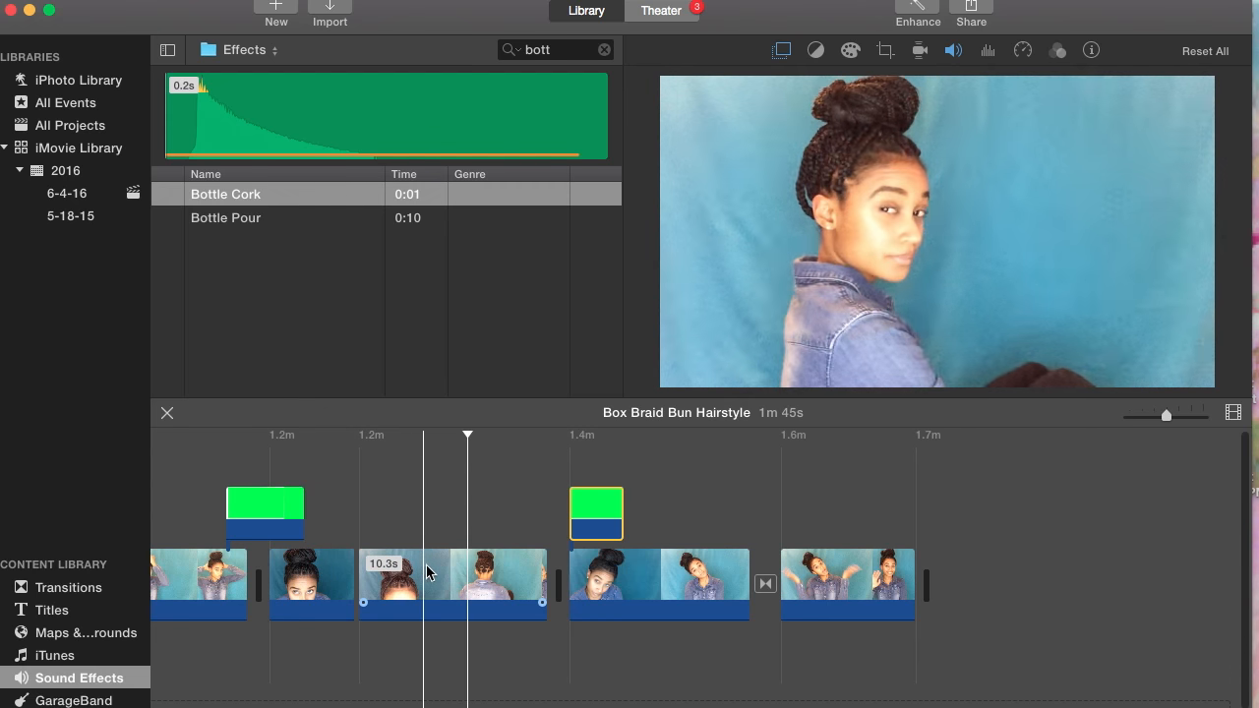
left_click(426, 580)
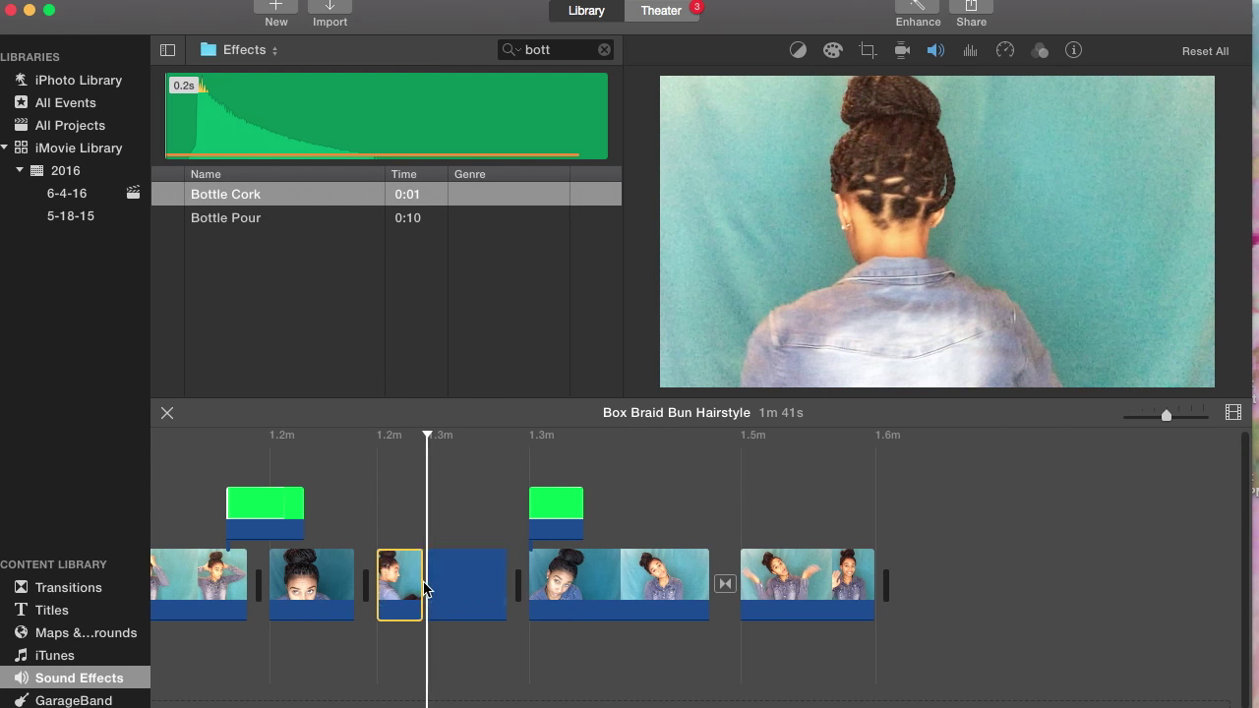
left_click_drag(452, 585, 418, 586)
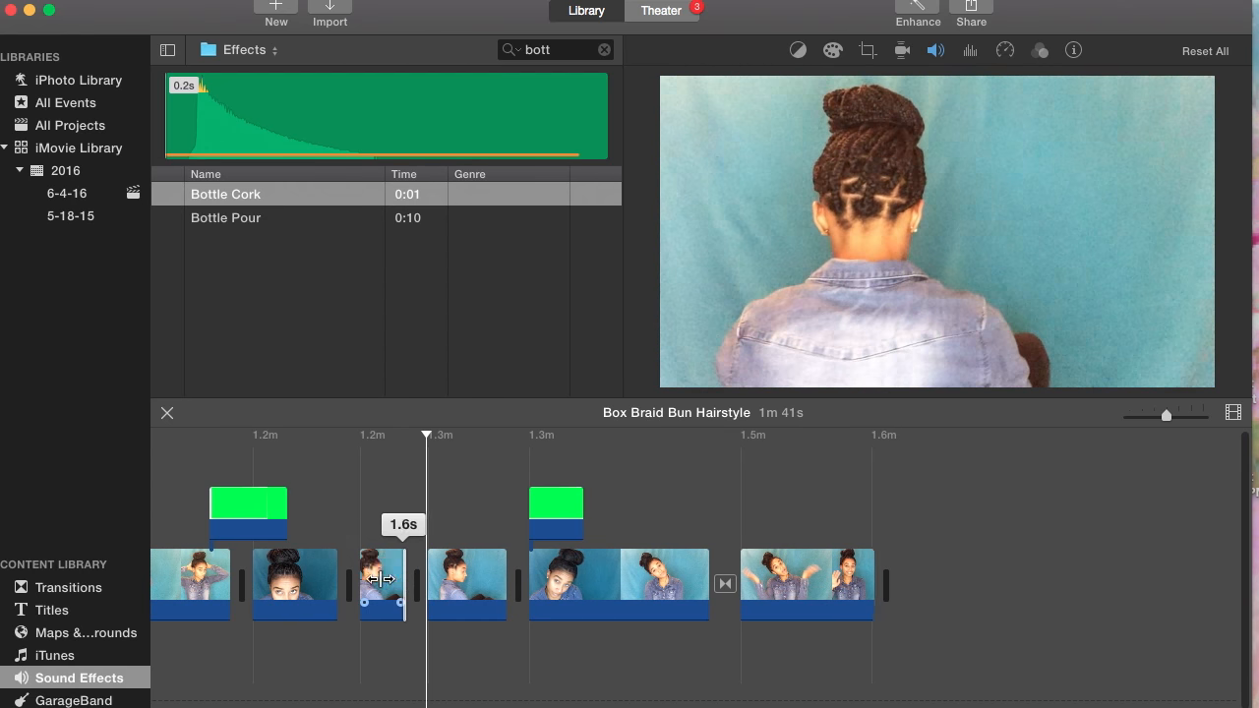
left_click_drag(403, 580, 418, 576)
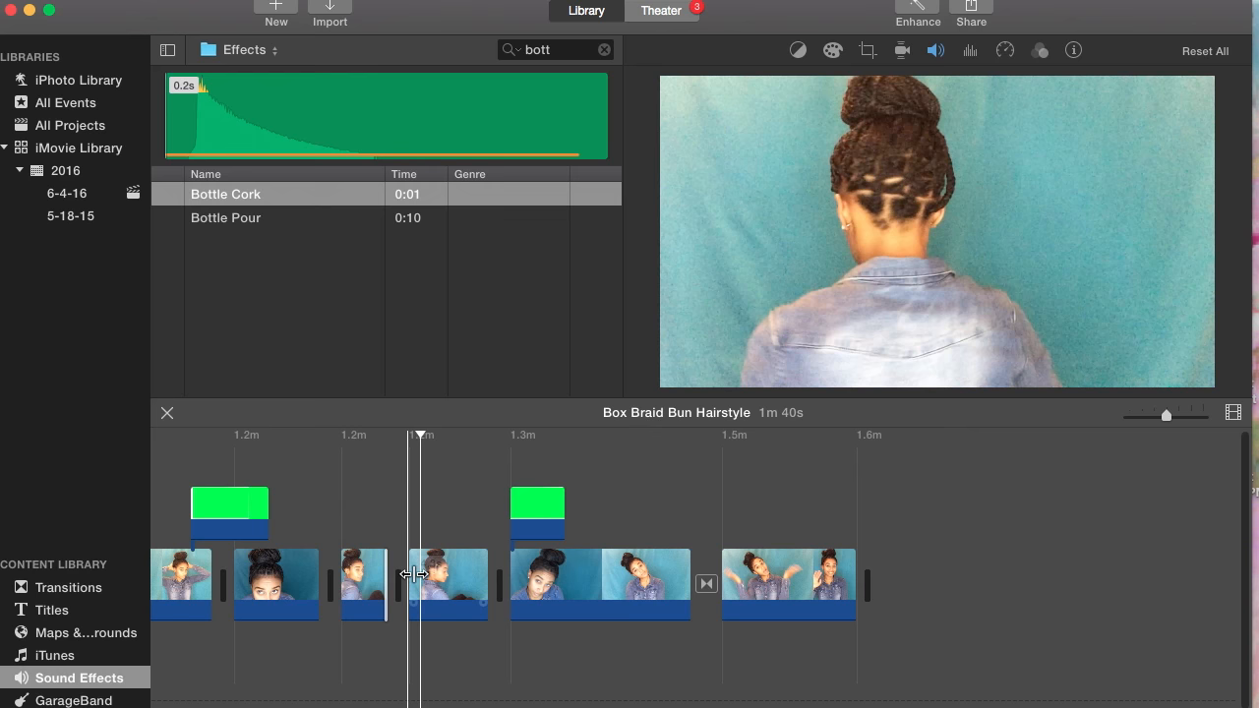
left_click(448, 583)
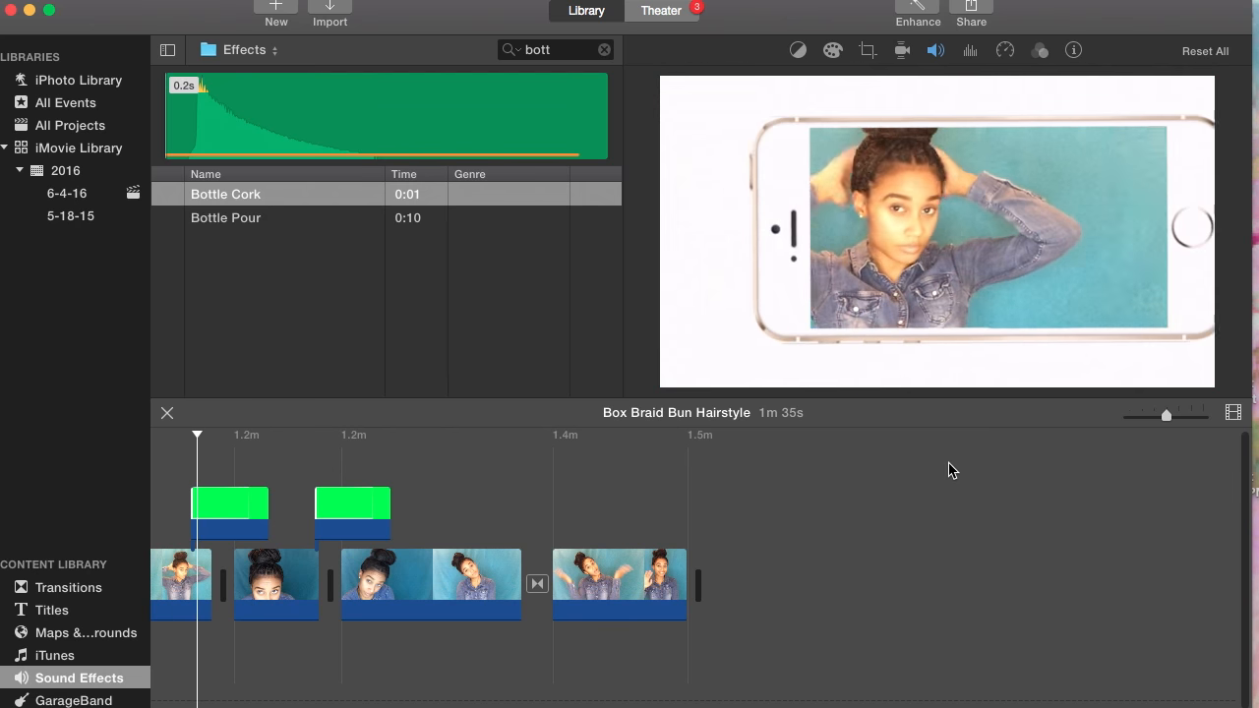
left_click(292, 435)
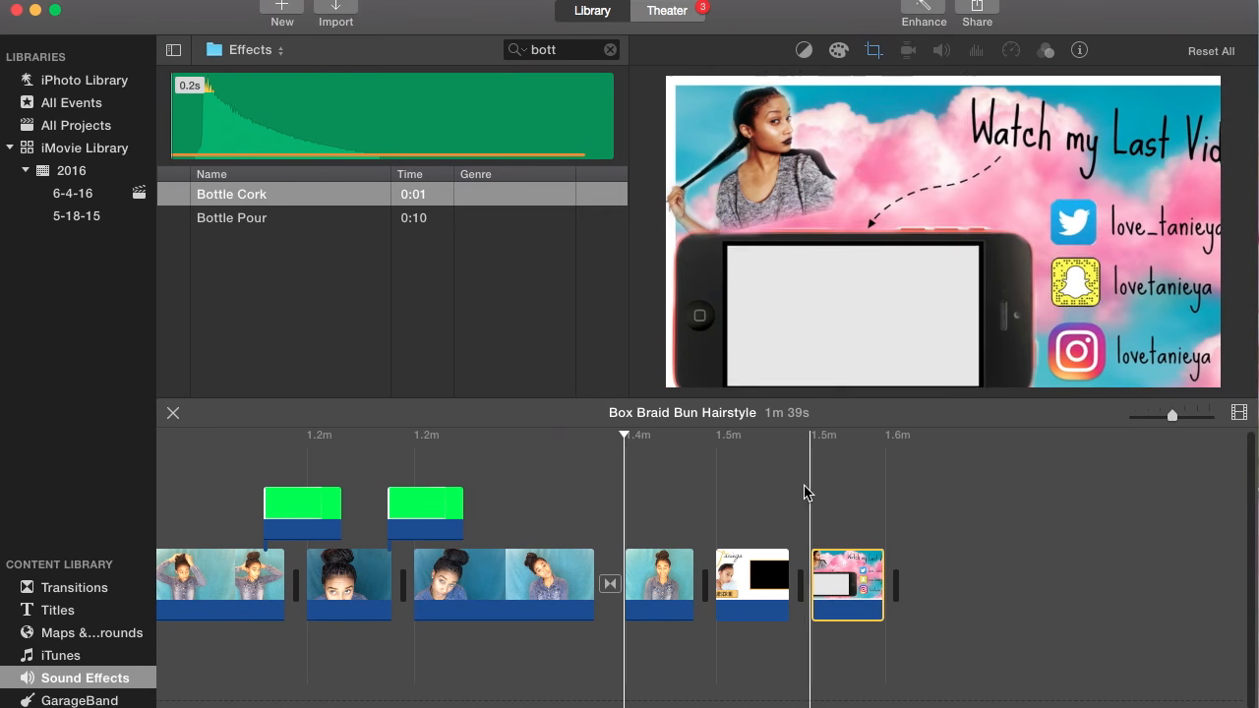
Step: Preview the Watch my Last Video and Subscribe end cards at the timeline's end
left_click(752, 585)
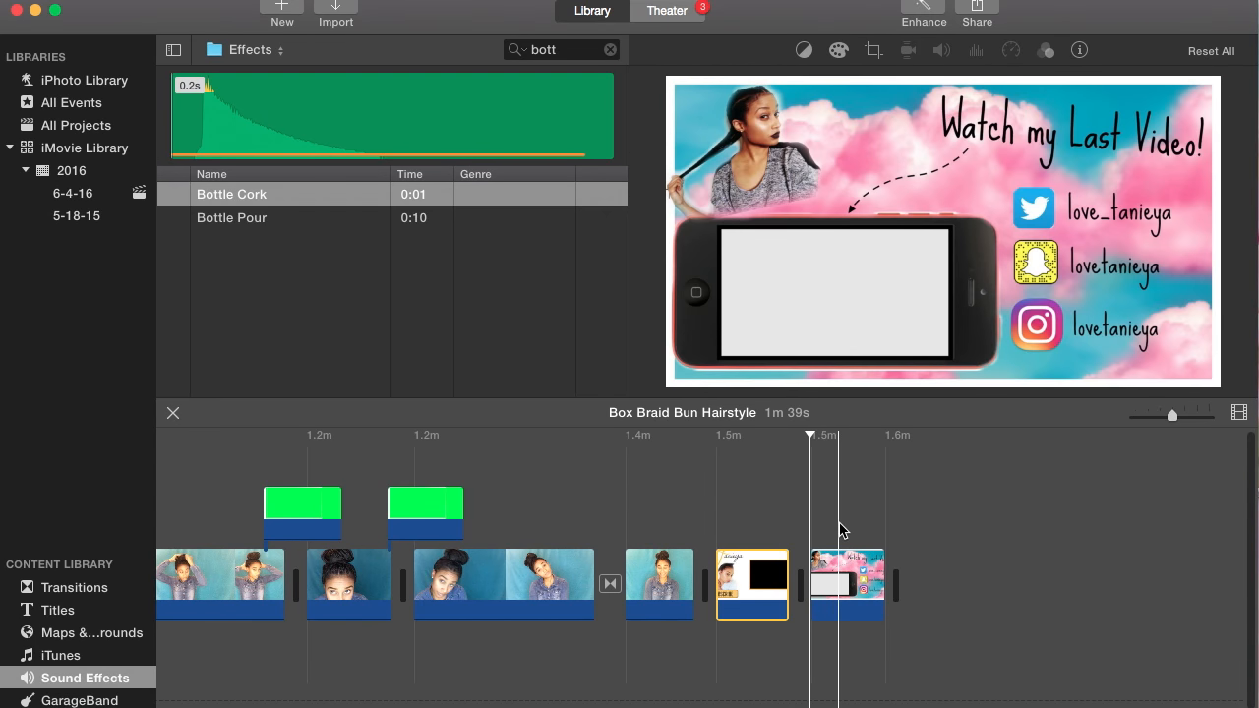
mouse_move(744, 312)
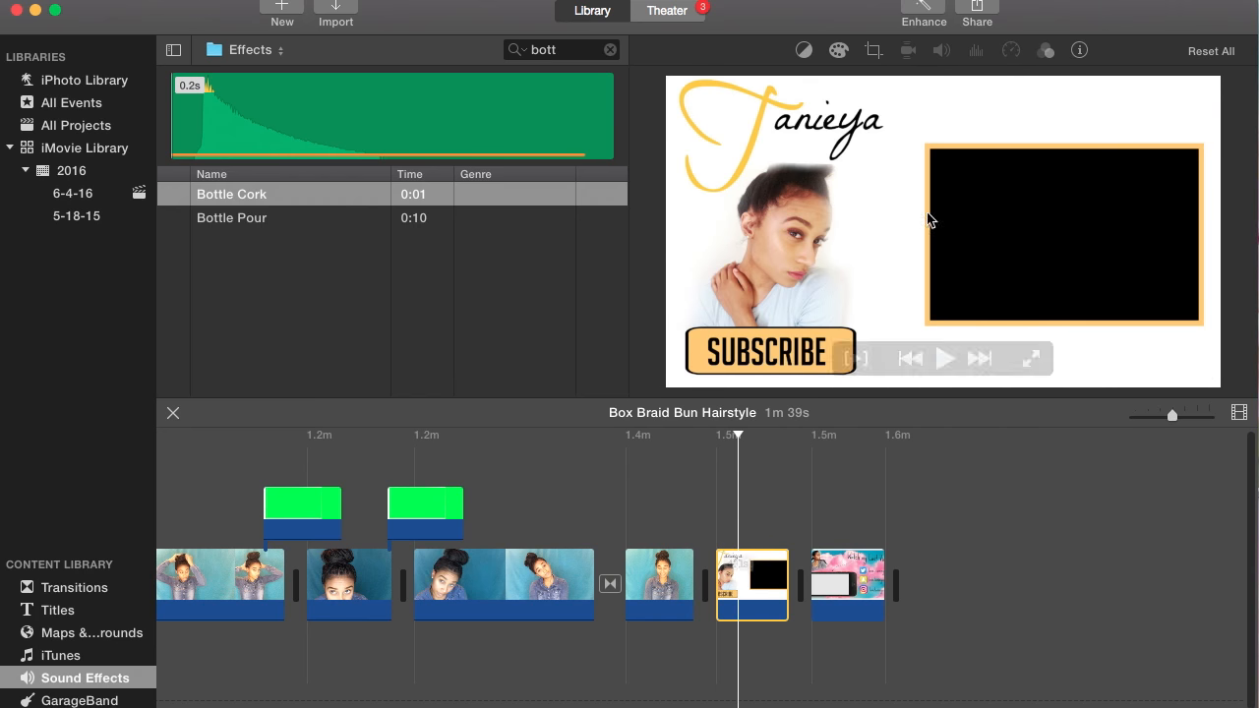
left_click(847, 586)
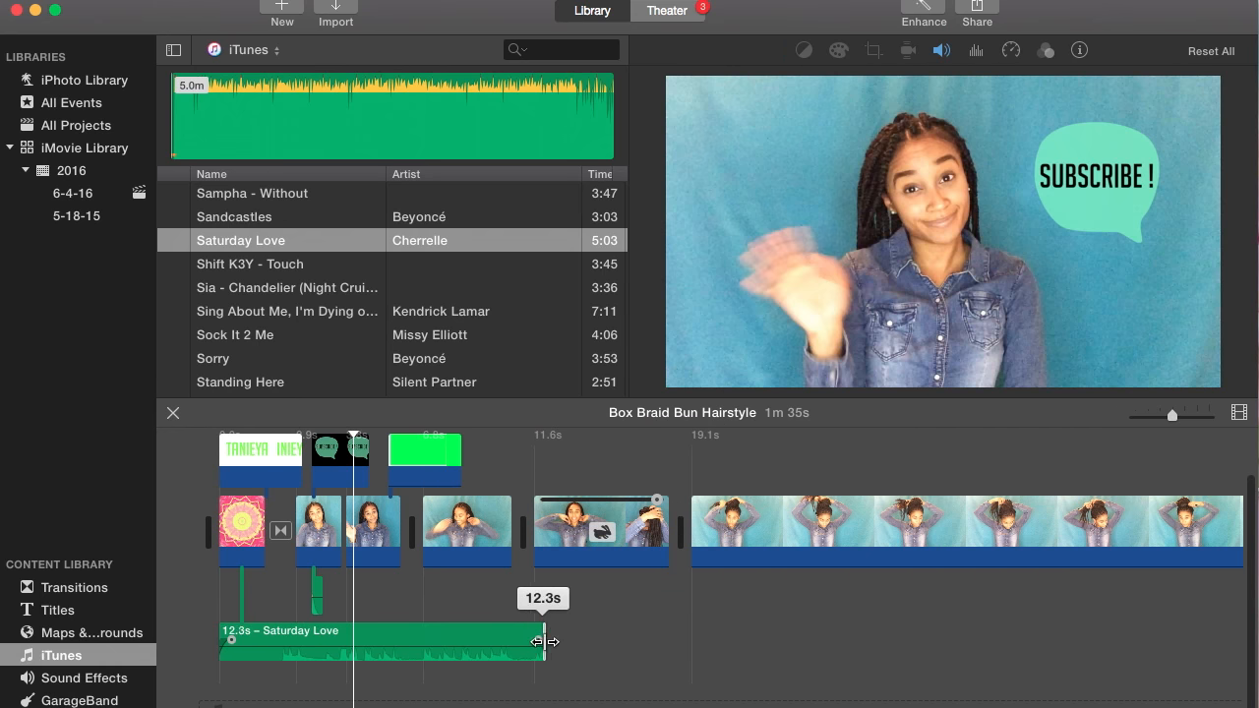
Step: Trim the Saturday Love clip to 25.2 seconds and play the opening to preview
left_click_drag(540, 640, 792, 640)
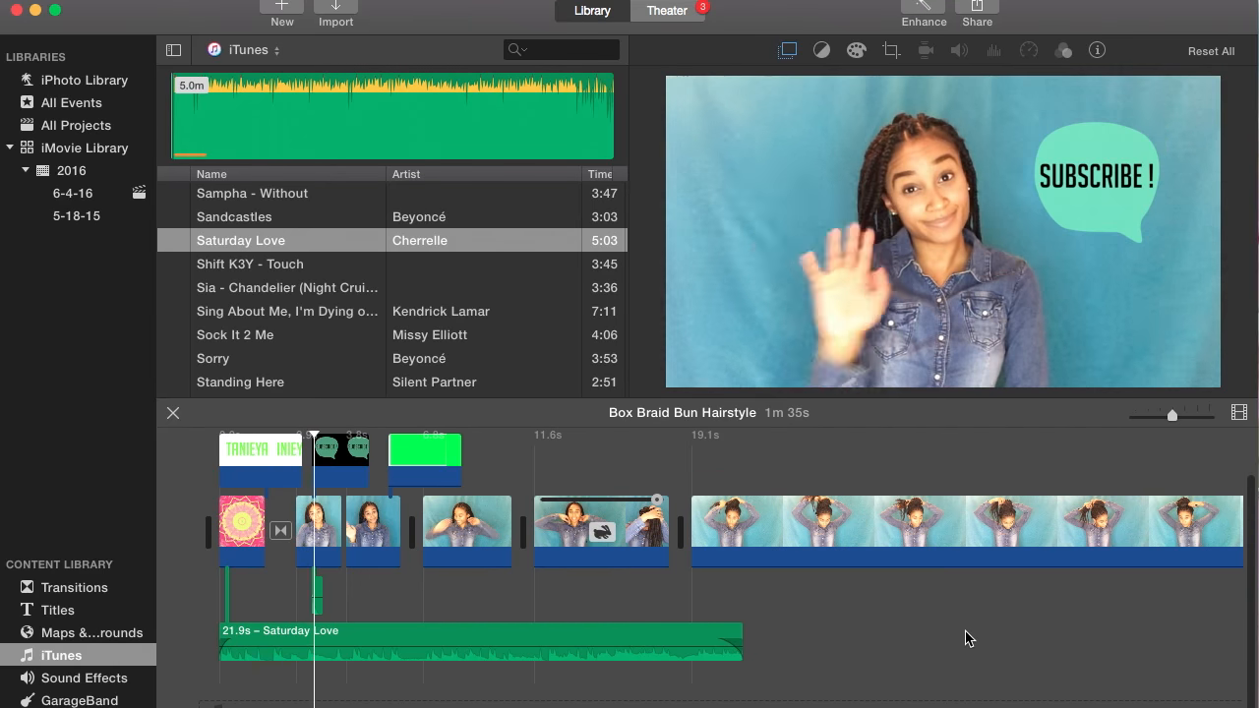
left_click(427, 455)
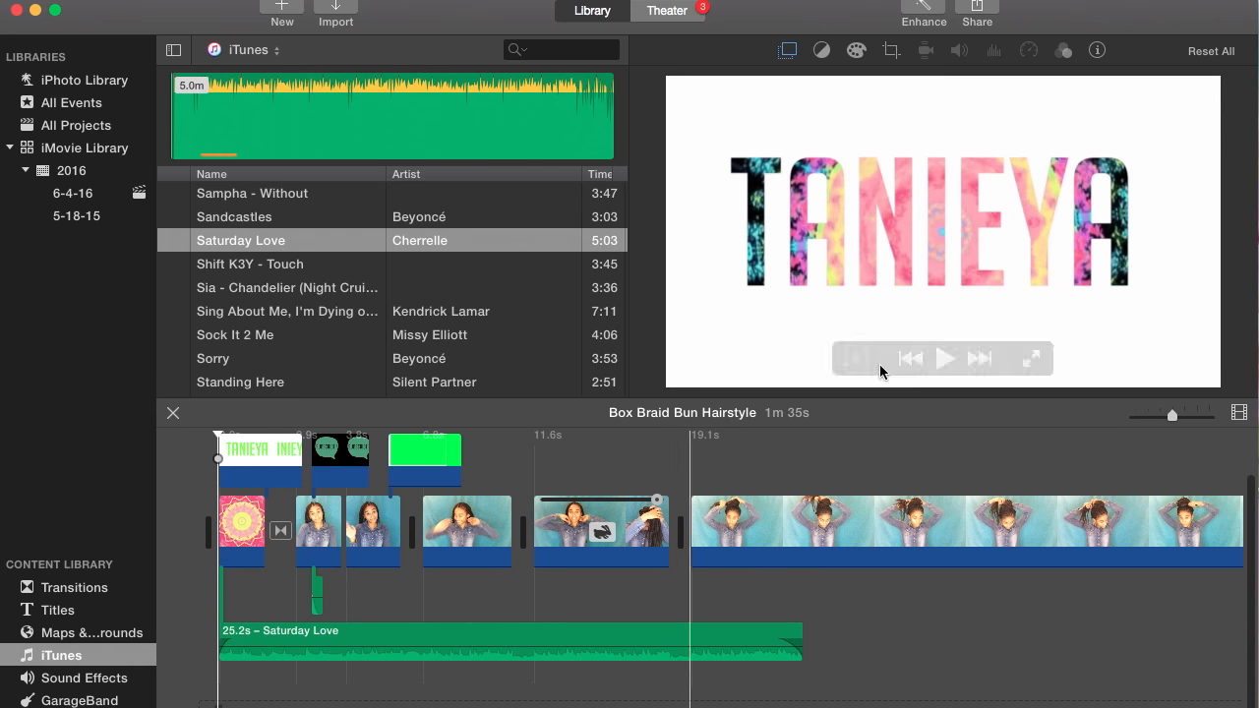
left_click(945, 359)
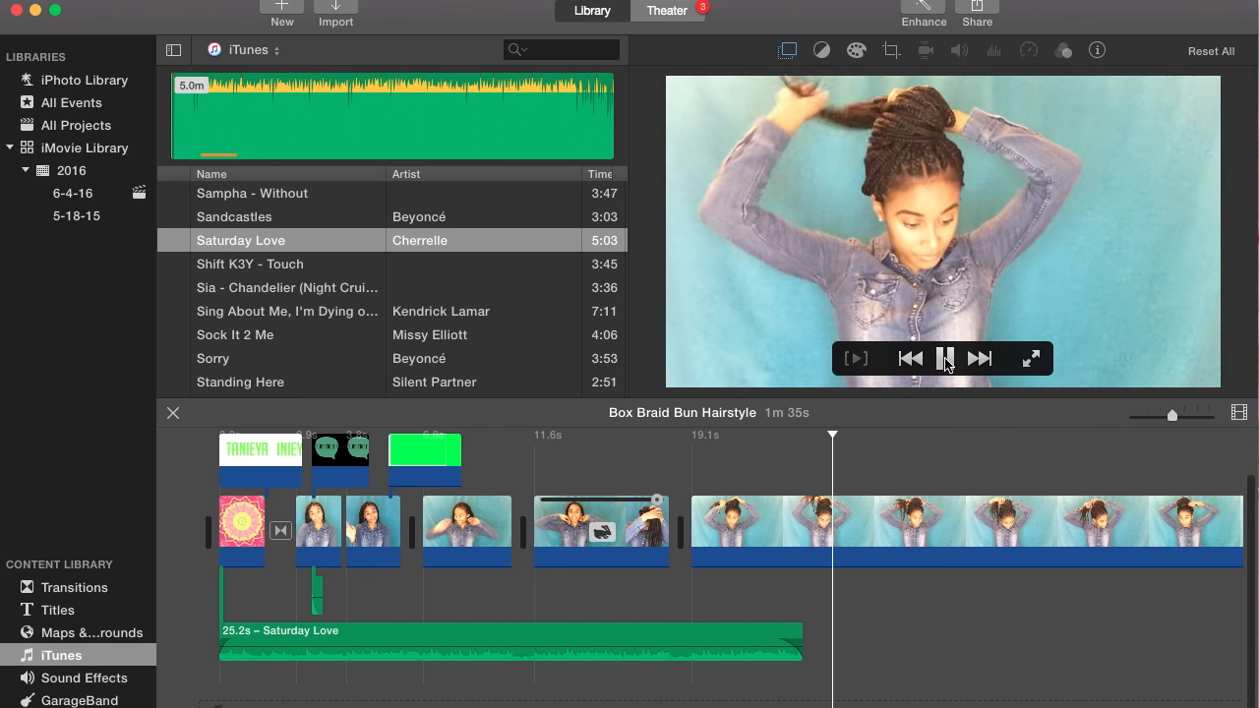
left_click(944, 359)
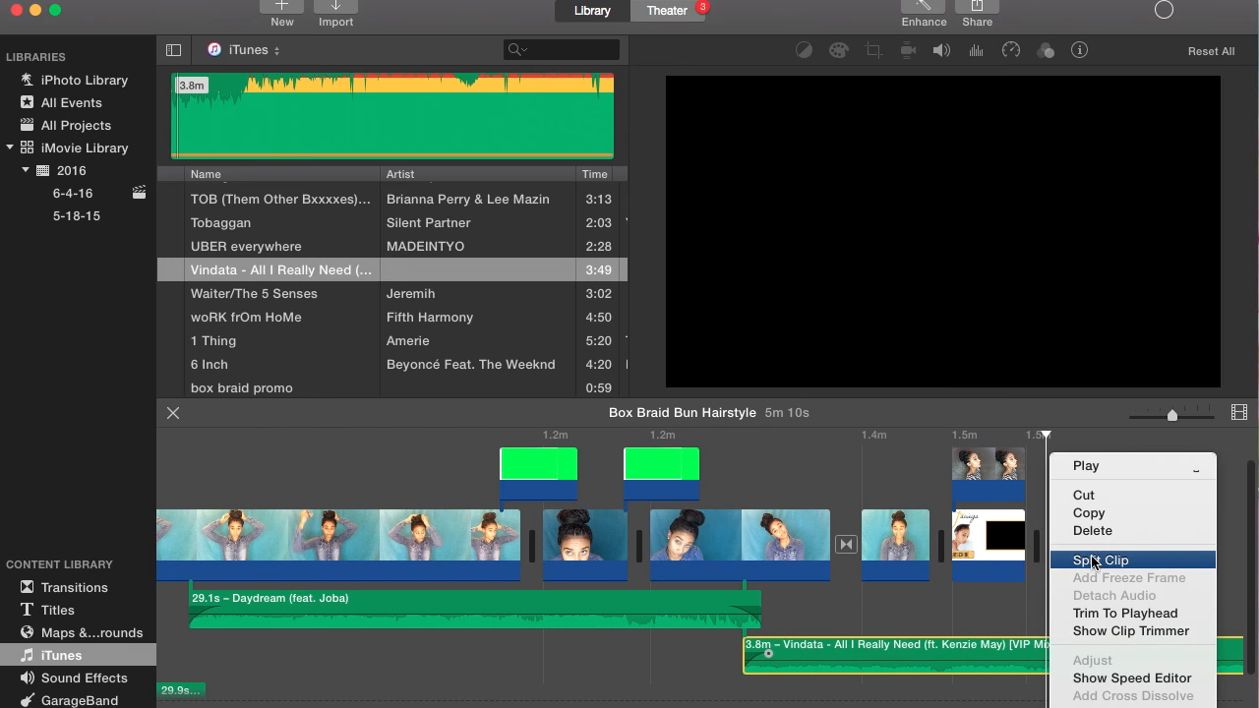
Step: Split the get you alone song clip and position it after Saturday Love
left_click(1101, 560)
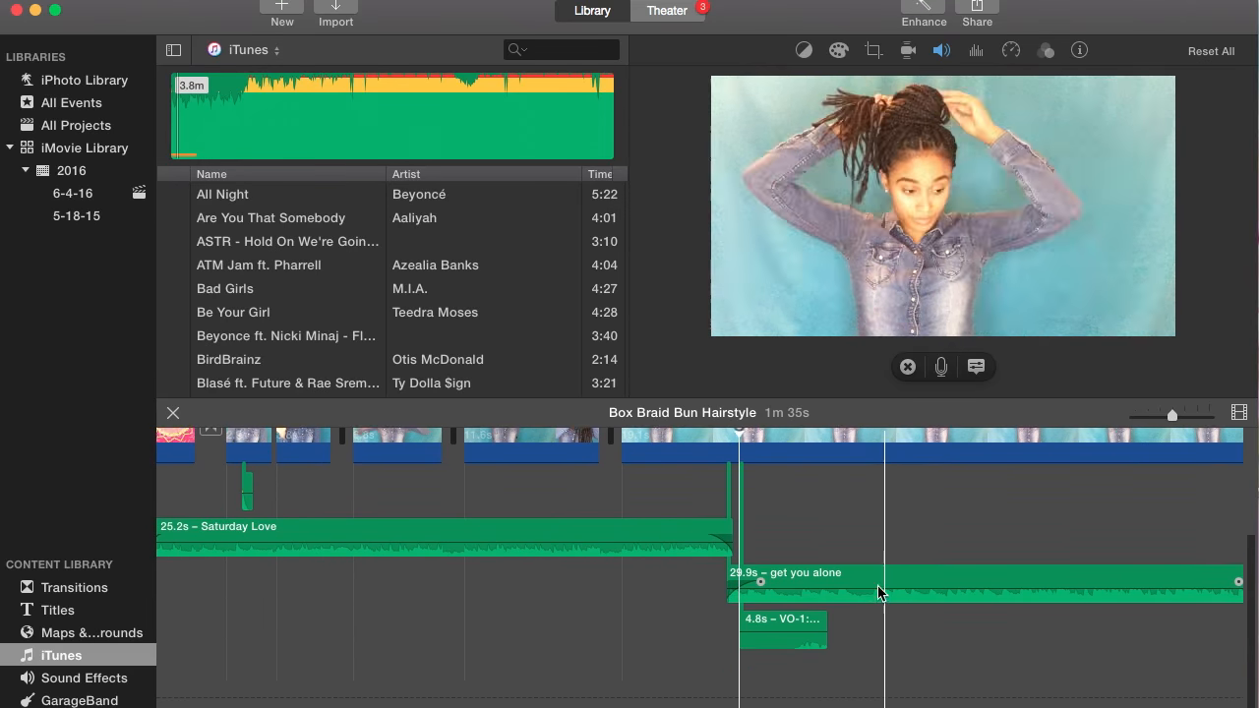
left_click(782, 634)
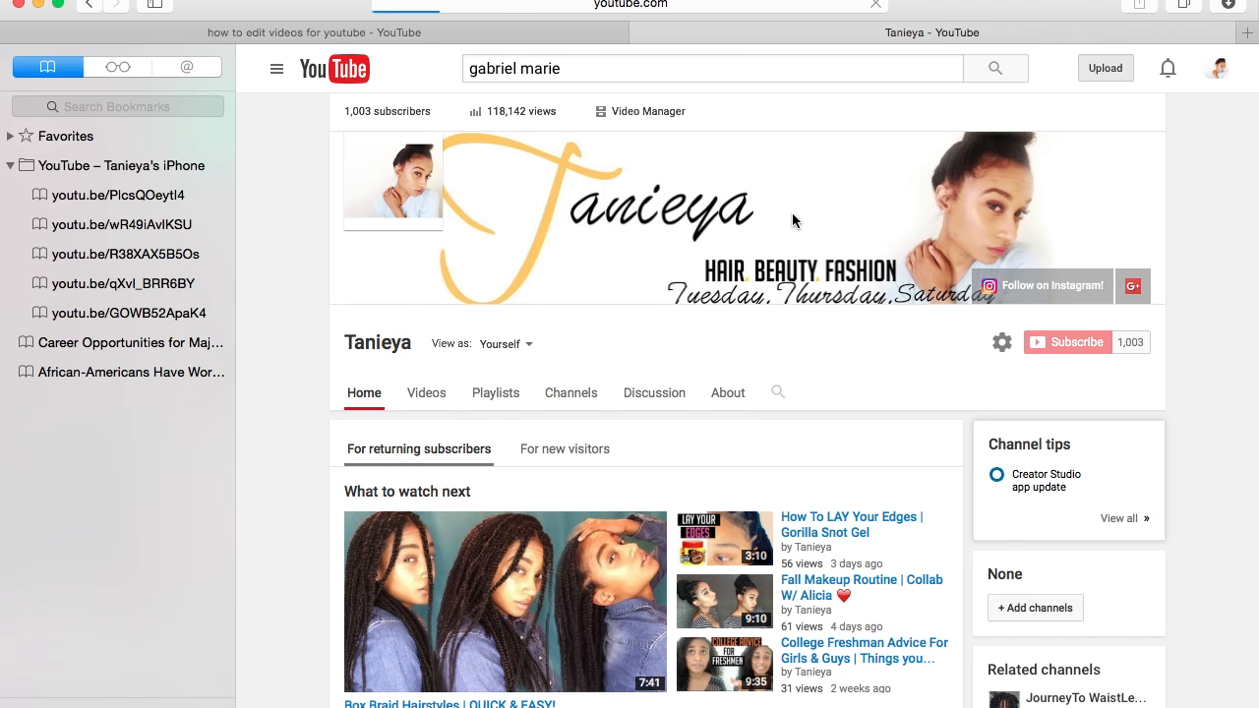
Step: Open YouTube's video upload page from the top Upload button
left_click(1105, 68)
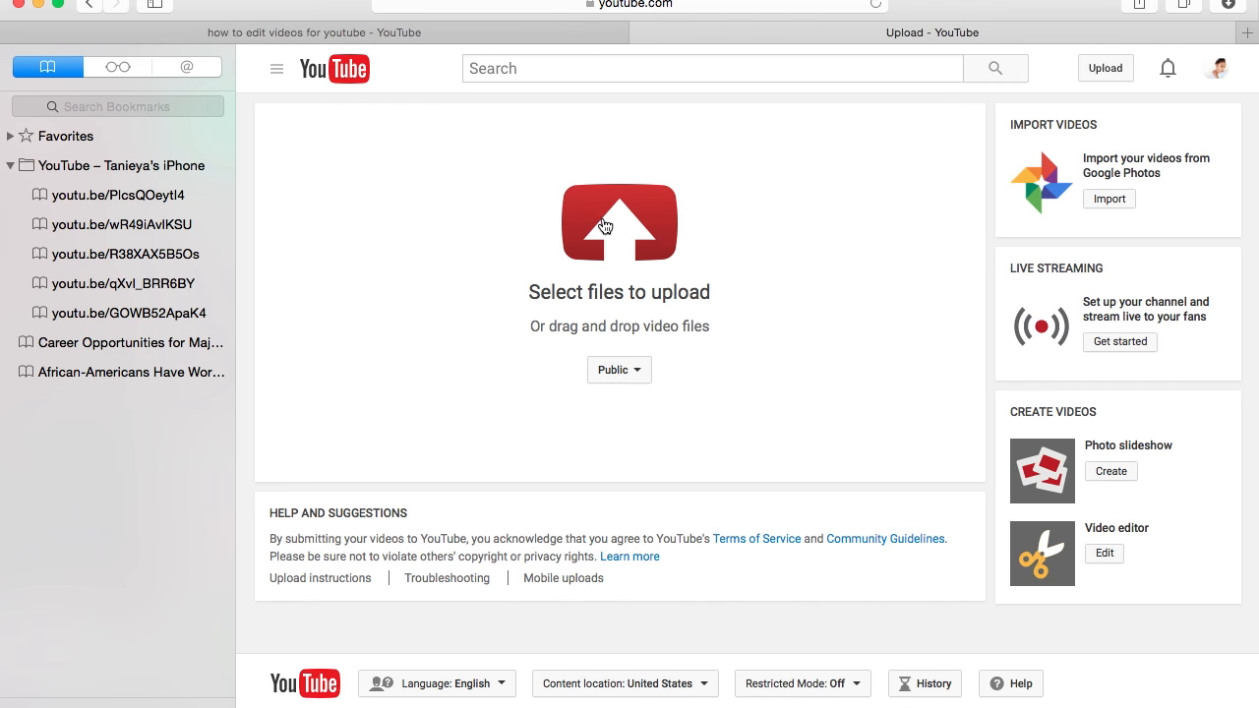
mouse_move(619, 241)
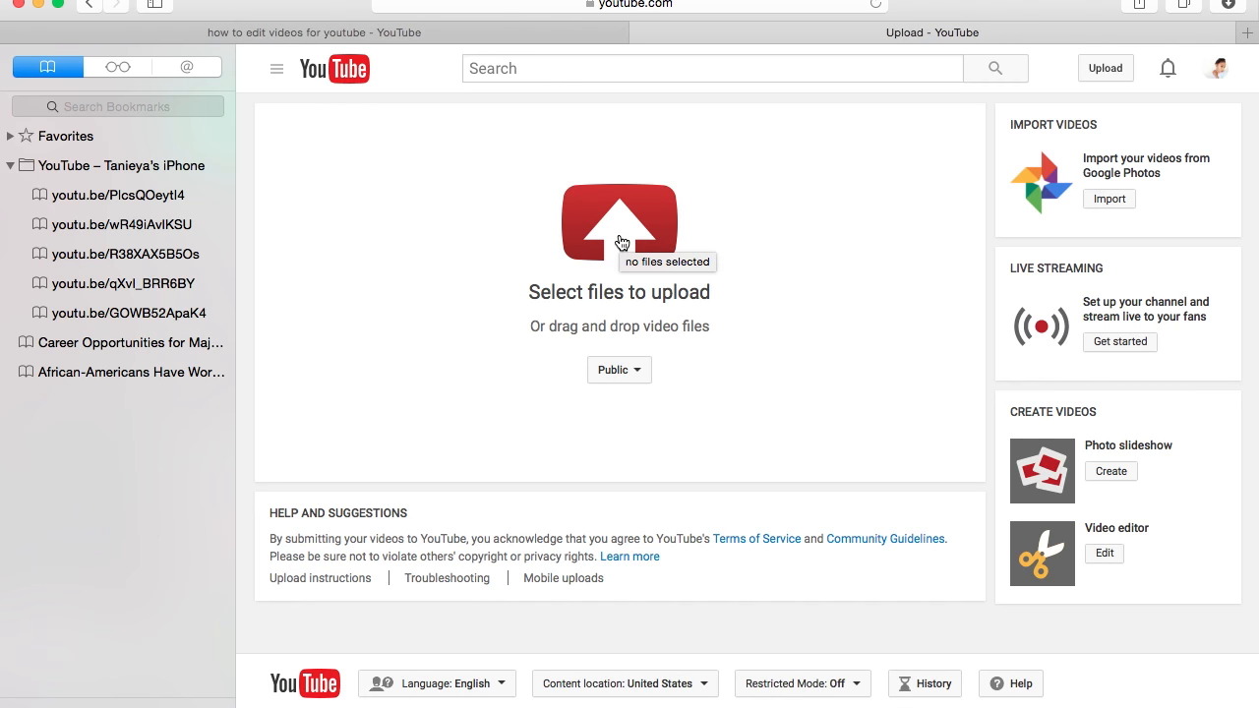
mouse_move(622, 293)
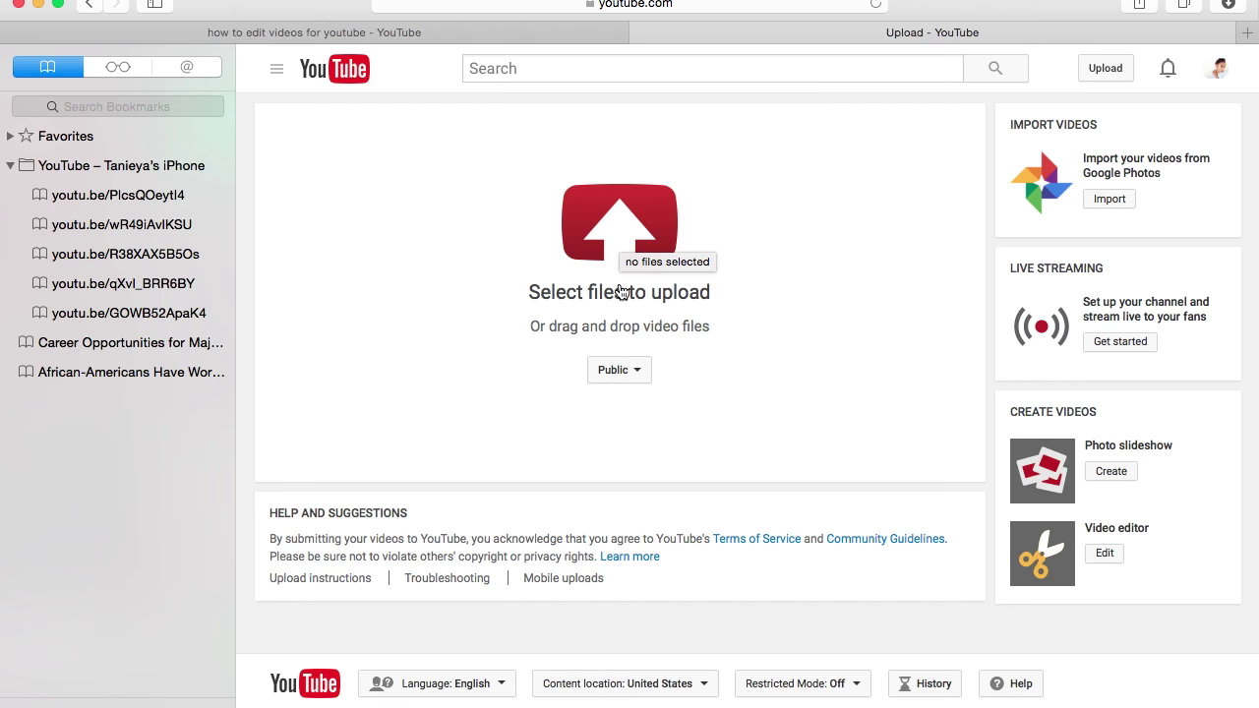